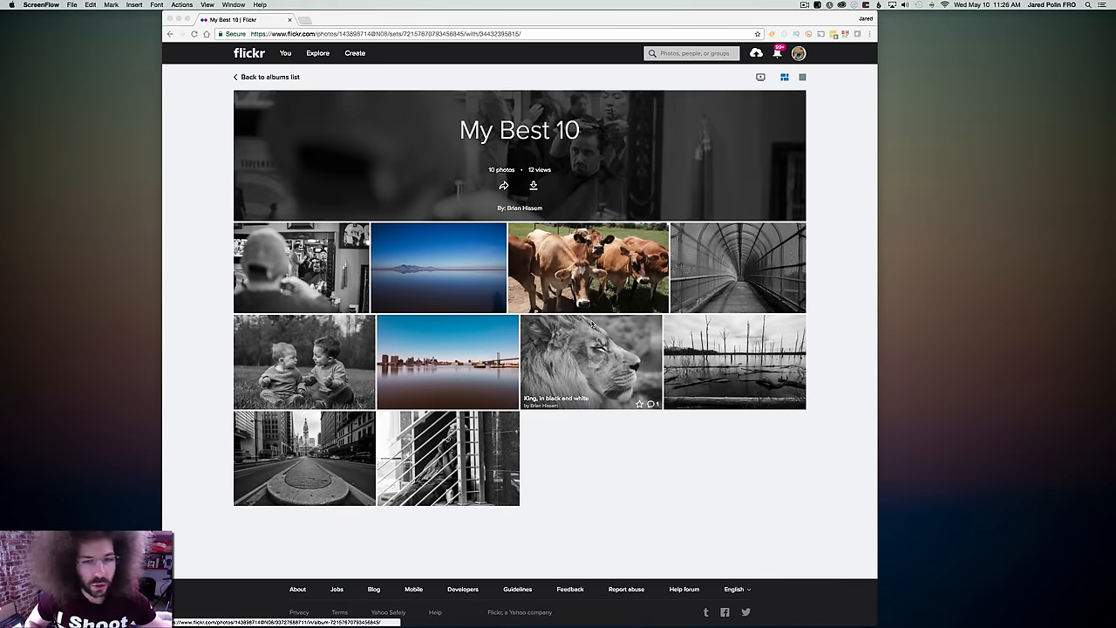
mouse_move(543, 349)
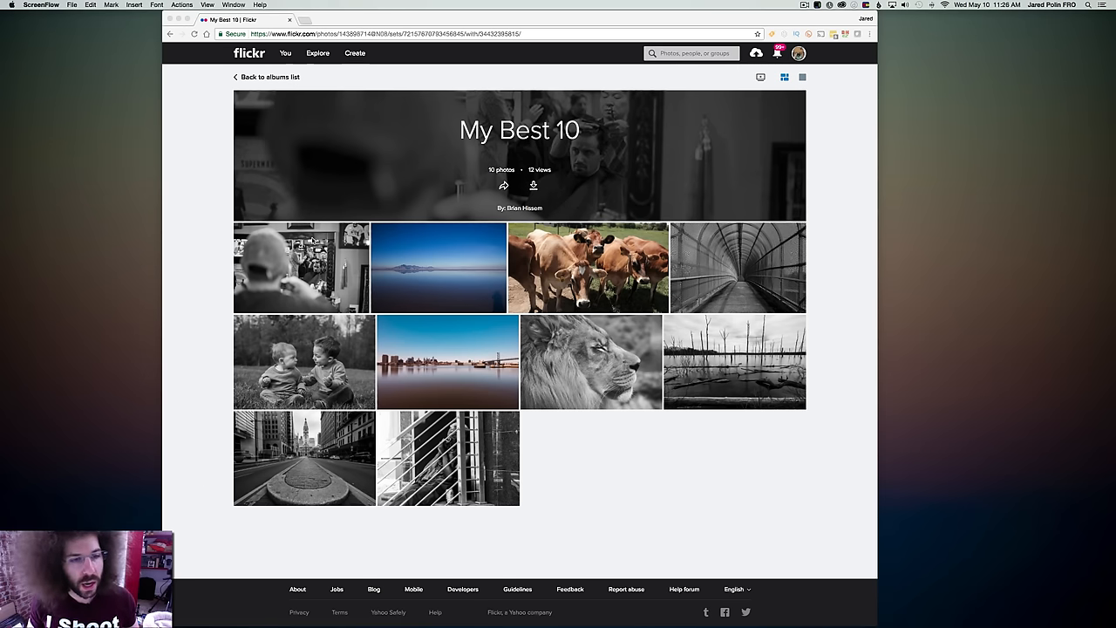
Step: View the Barbershop Reflections, New Jersey photo full size and glance at its details
click(300, 269)
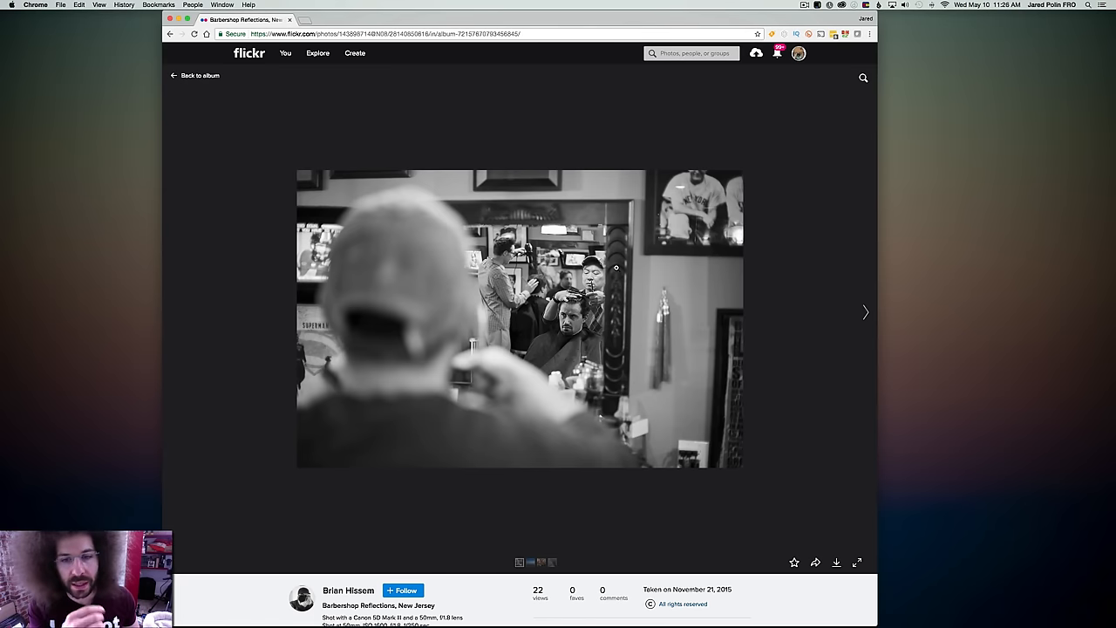
scroll(down, 3)
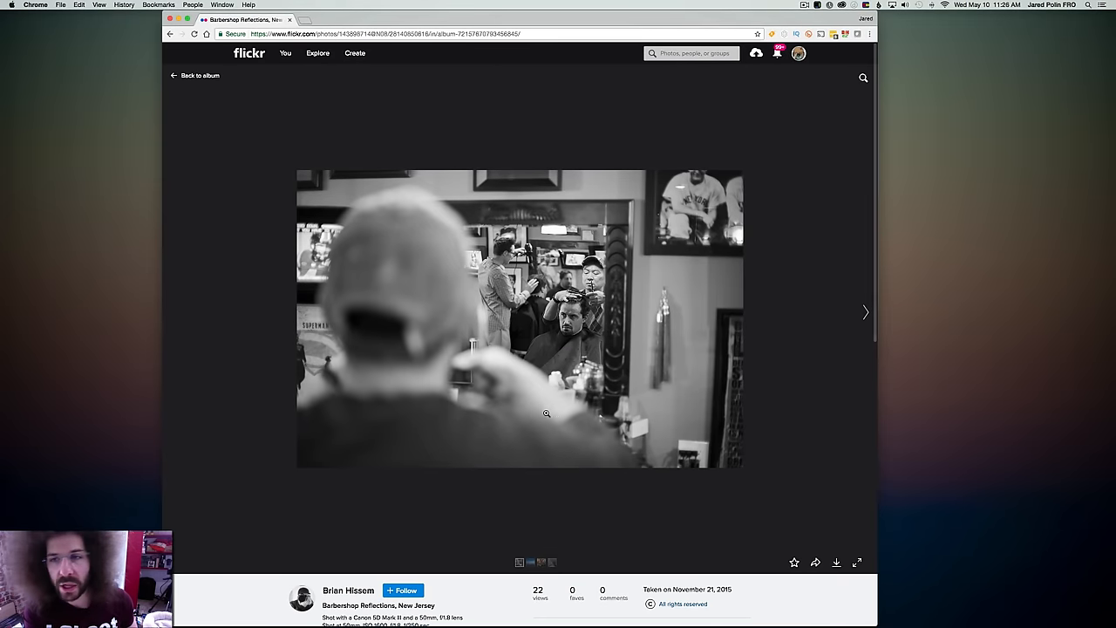
mouse_move(633, 311)
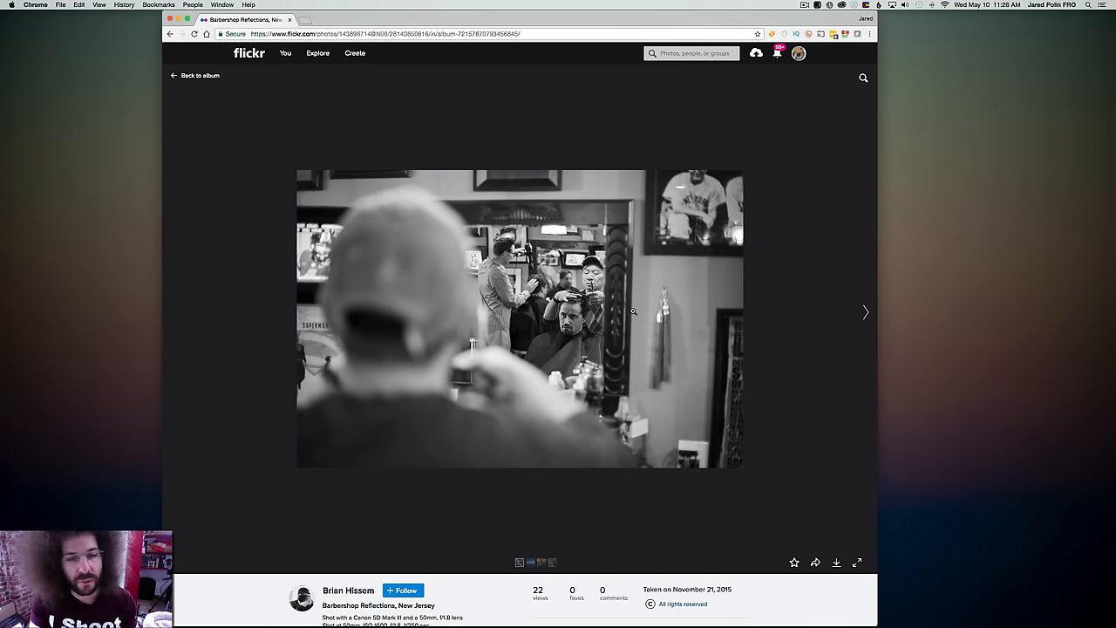
mouse_move(422, 290)
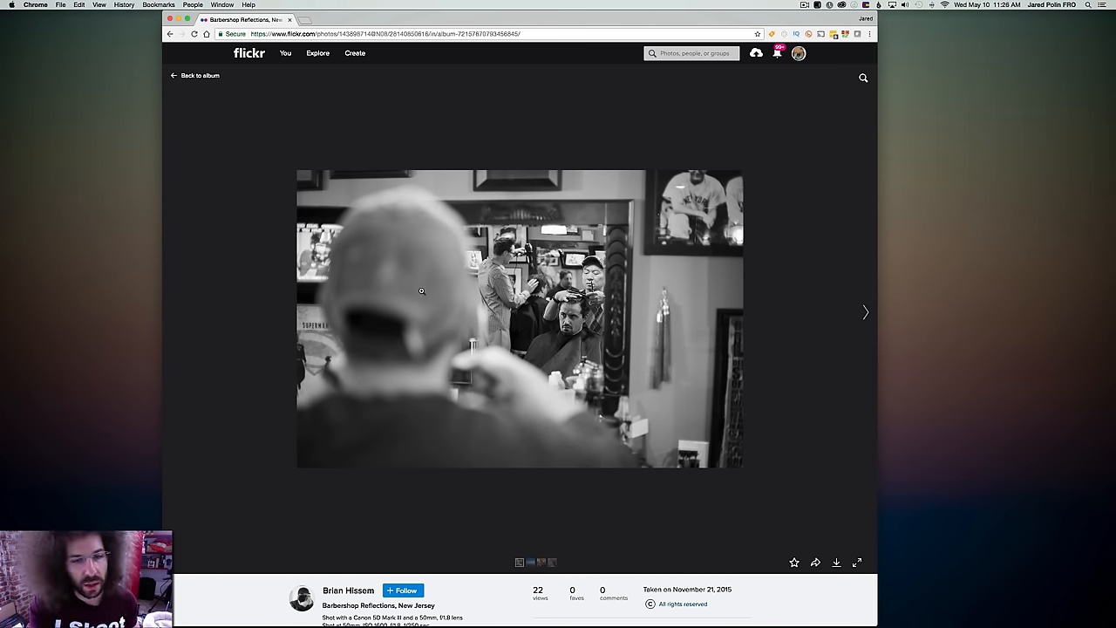
mouse_move(583, 286)
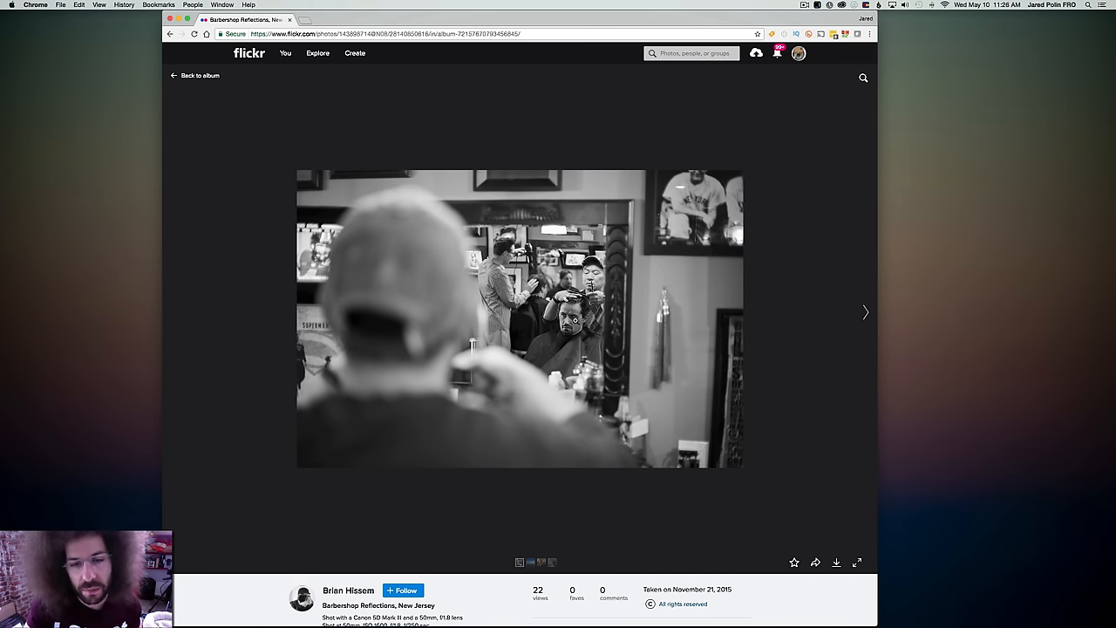
mouse_move(551, 318)
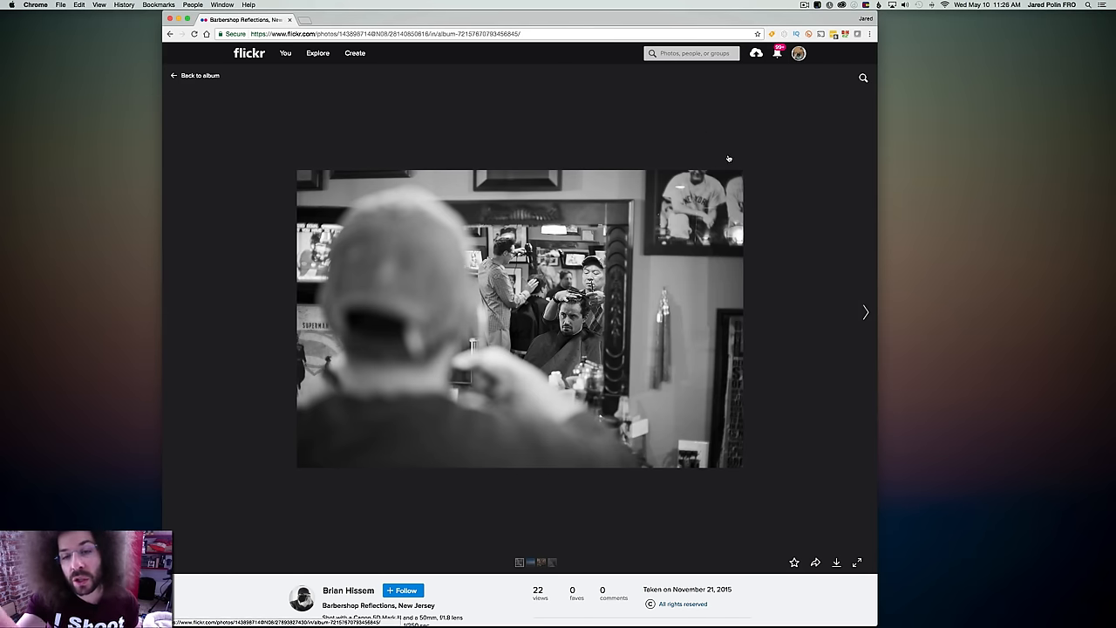
mouse_move(286, 293)
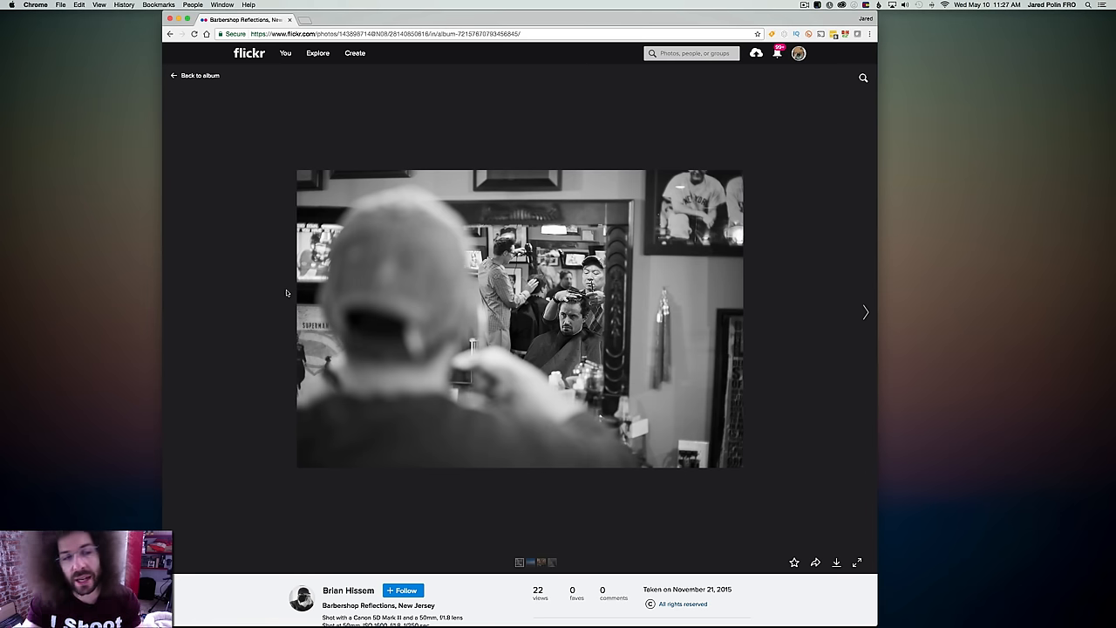
mouse_move(781, 411)
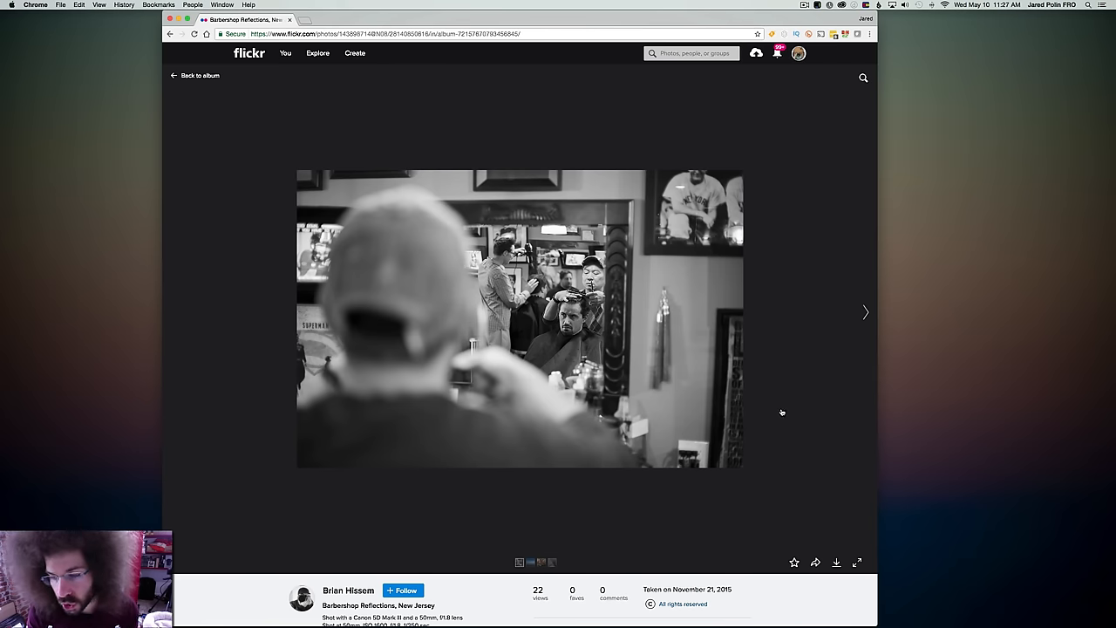
Step: Advance to Salt Lake Reflection, Utah and examine the blue salt-flat scene
click(866, 312)
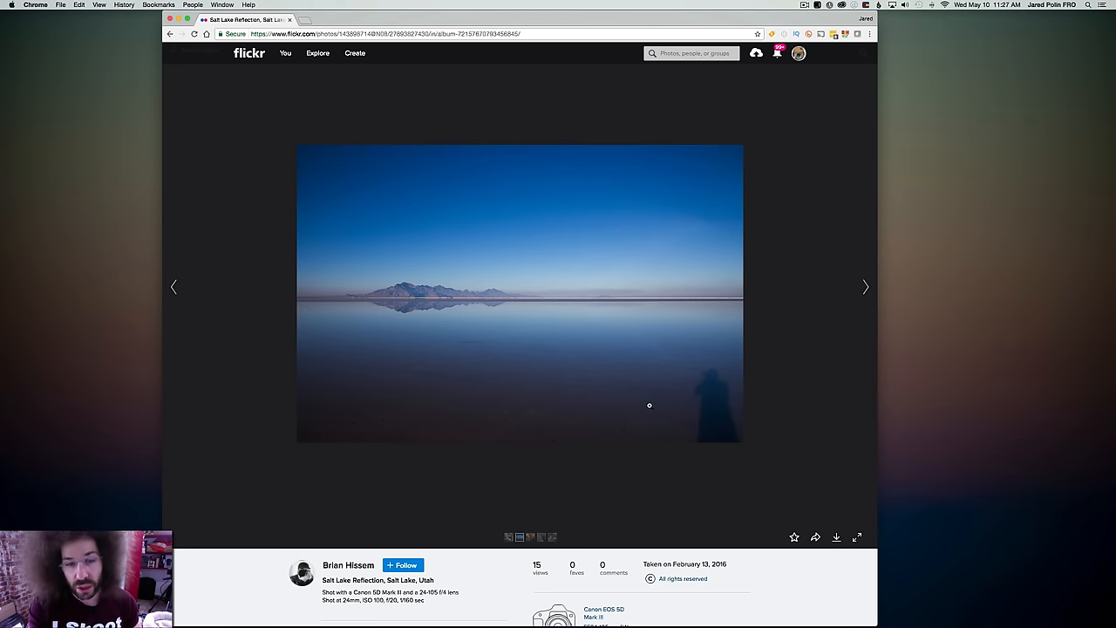
mouse_move(725, 391)
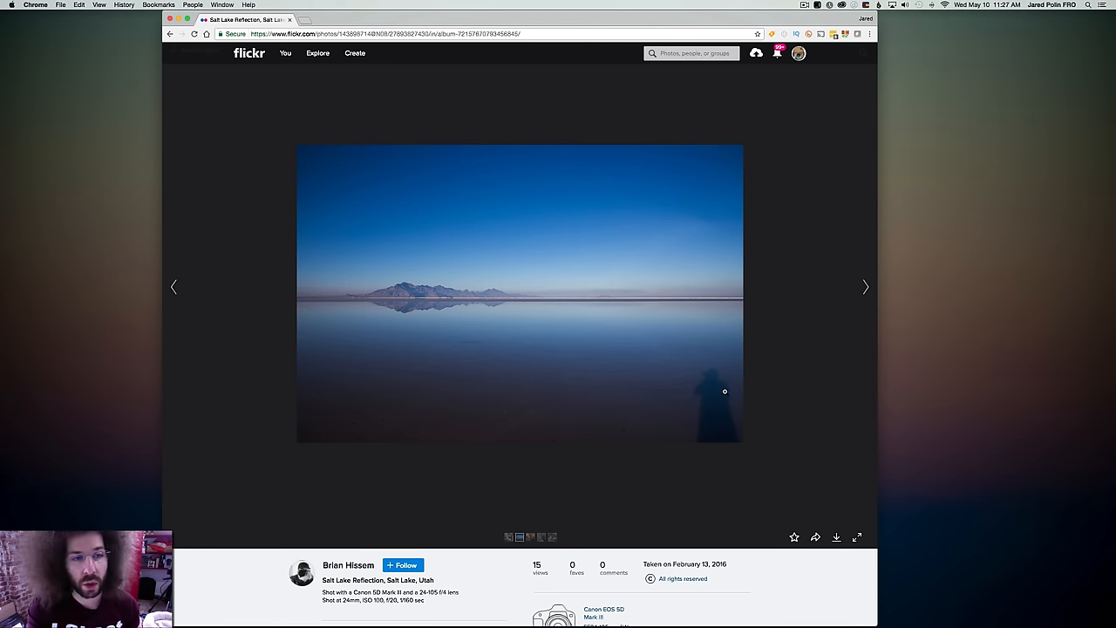
mouse_move(603, 450)
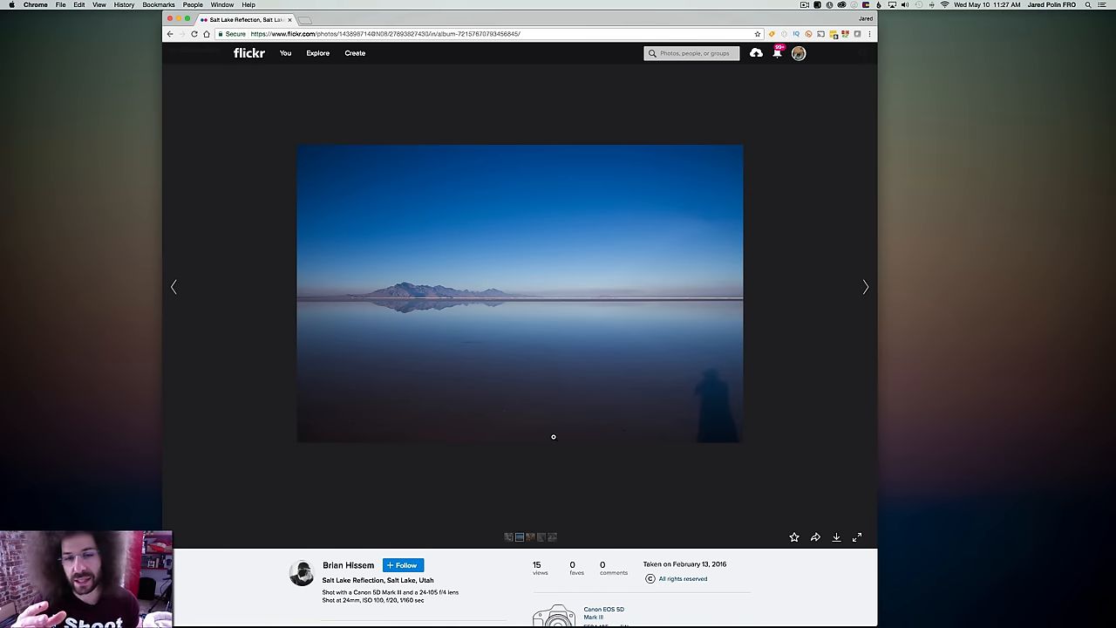
mouse_move(544, 420)
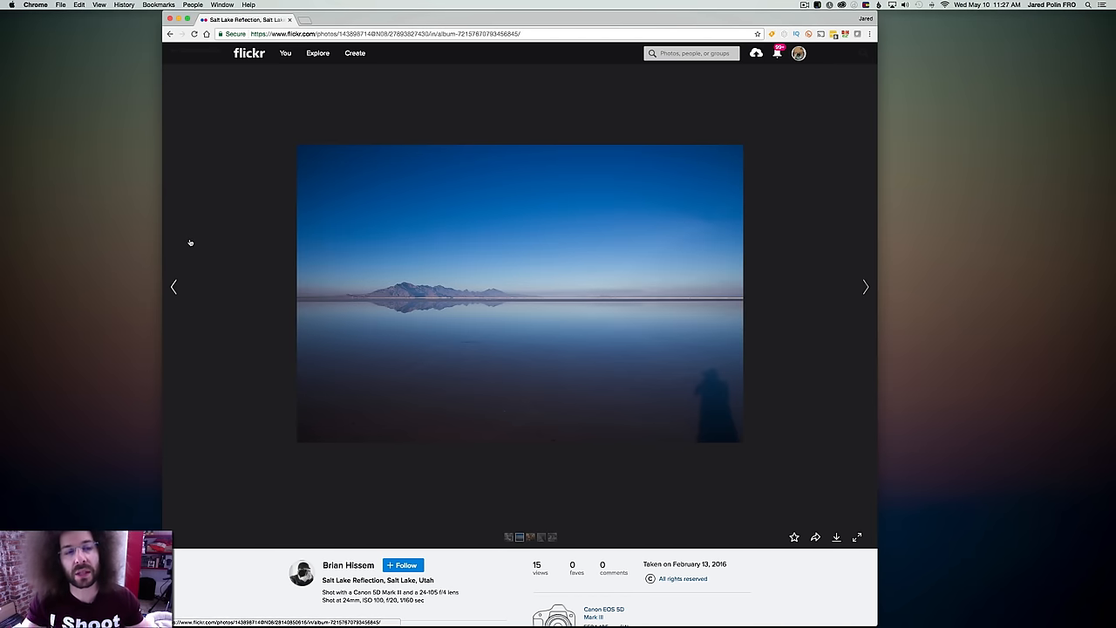
mouse_move(190, 242)
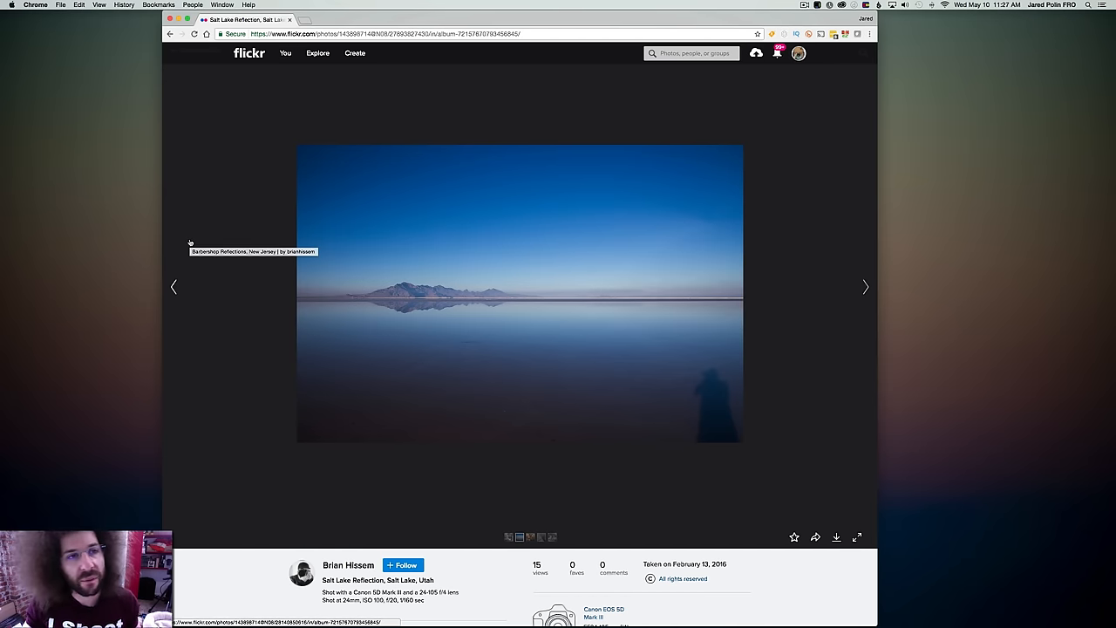
mouse_move(467, 359)
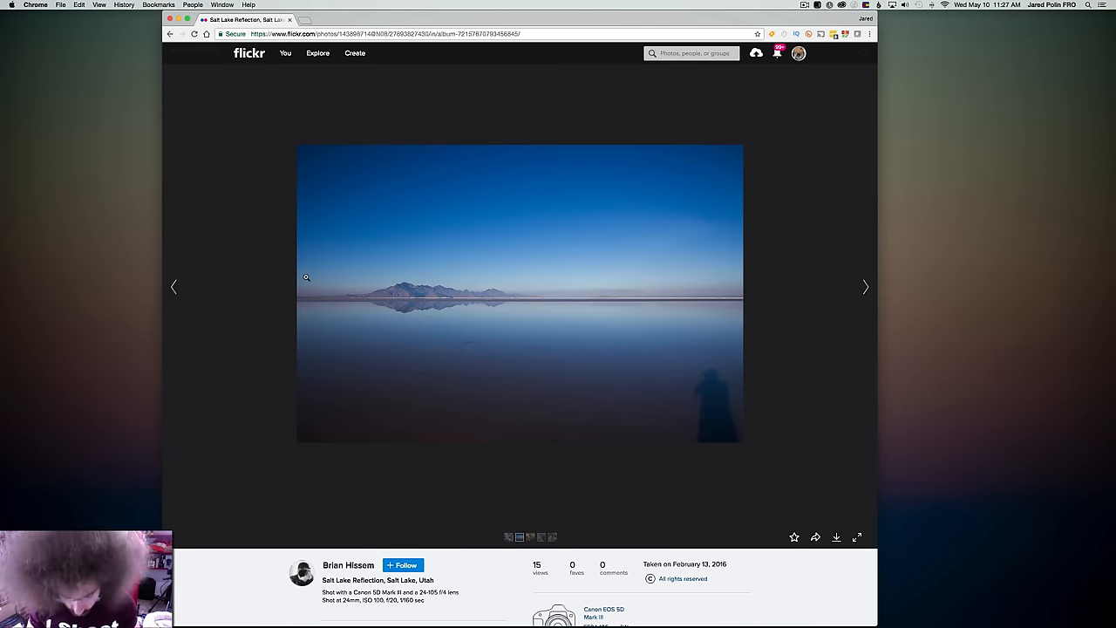
mouse_move(316, 183)
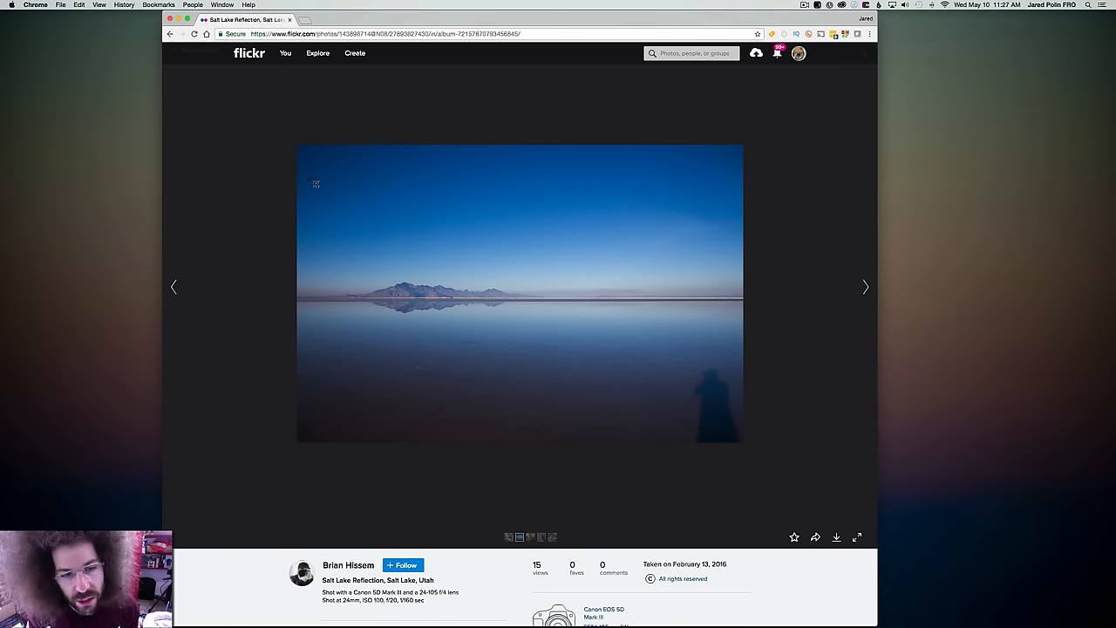
drag(307, 178, 589, 365)
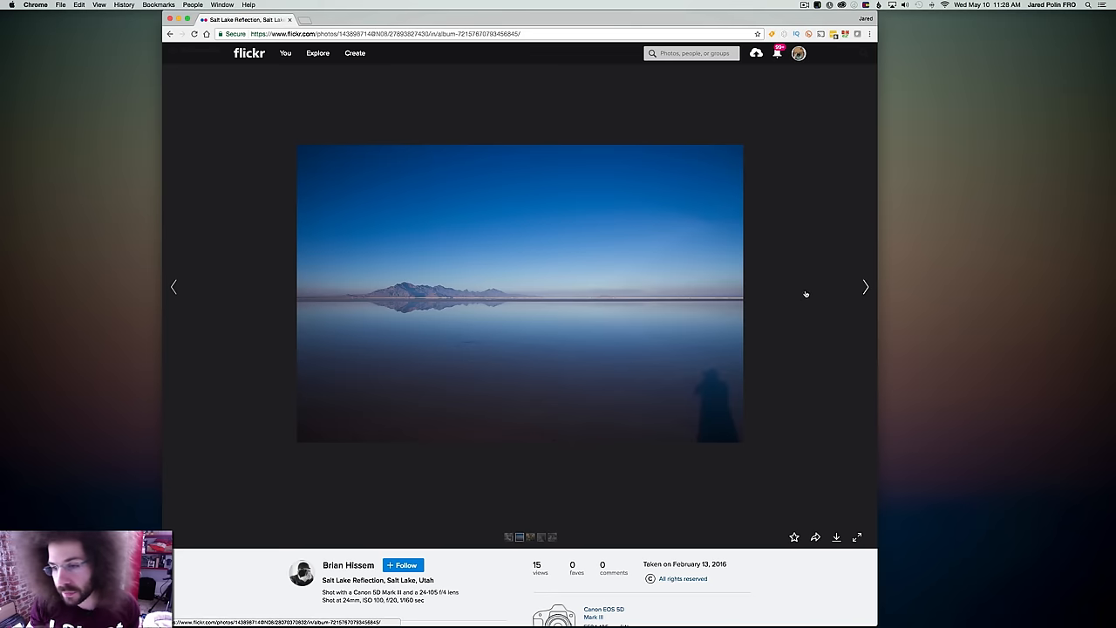
Step: Advance to Cows in Lancaster, PA and read down through its photo details
click(865, 286)
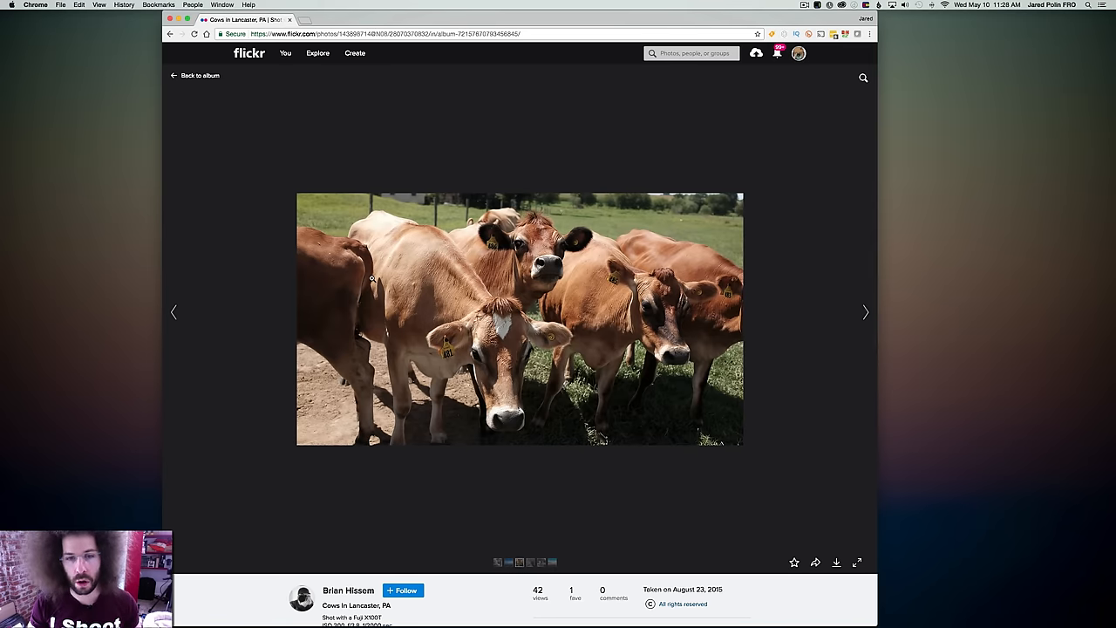
scroll(down, 3)
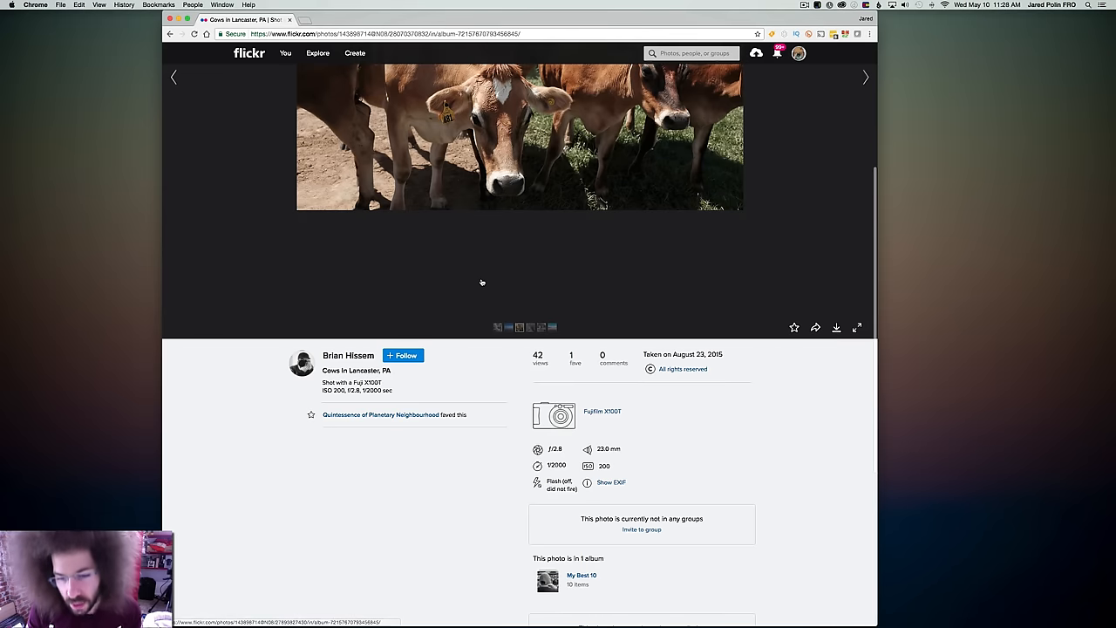
mouse_move(481, 282)
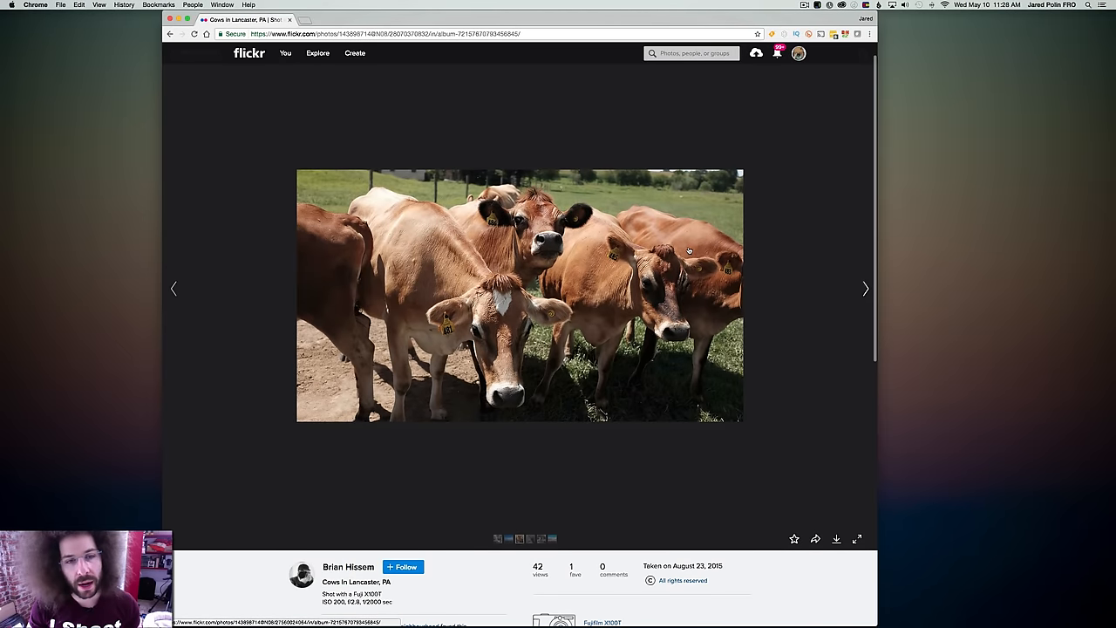
scroll(down, 3)
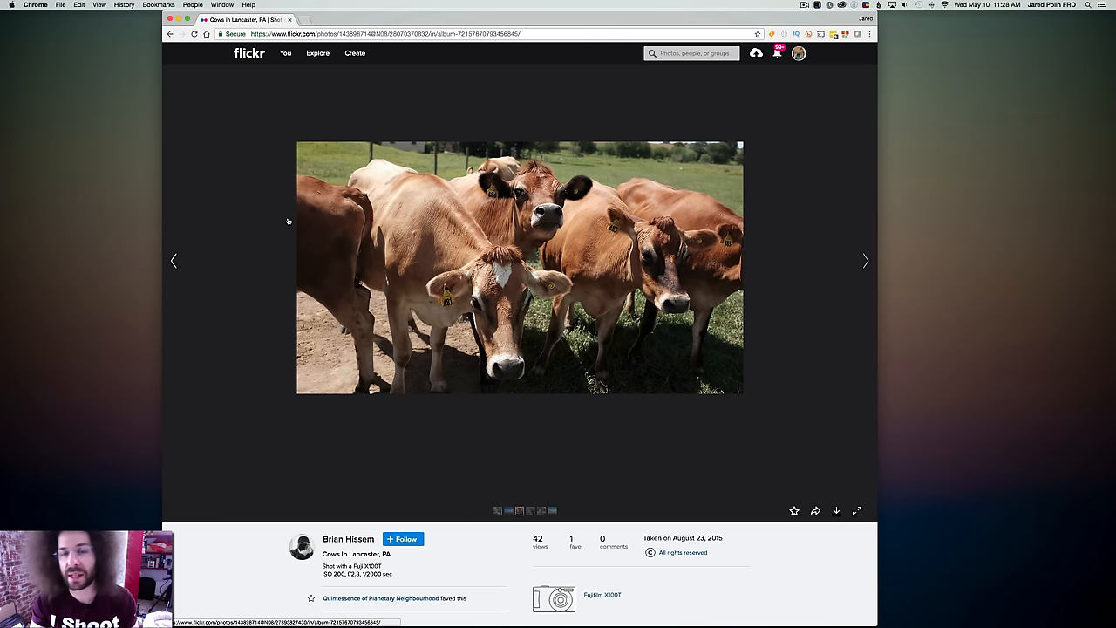
mouse_move(275, 225)
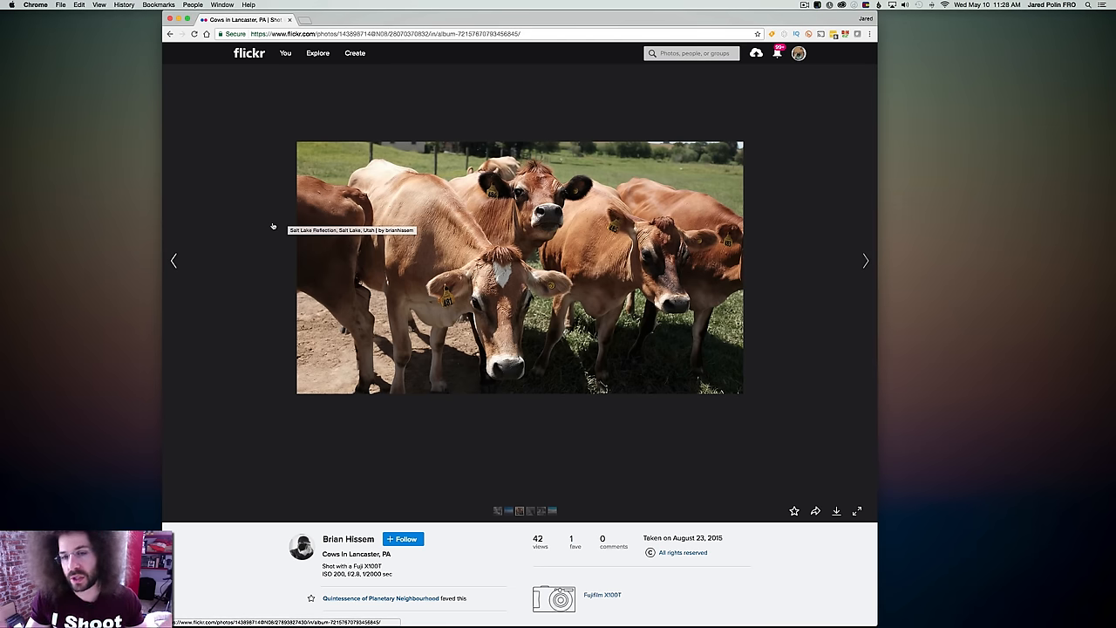
mouse_move(520, 98)
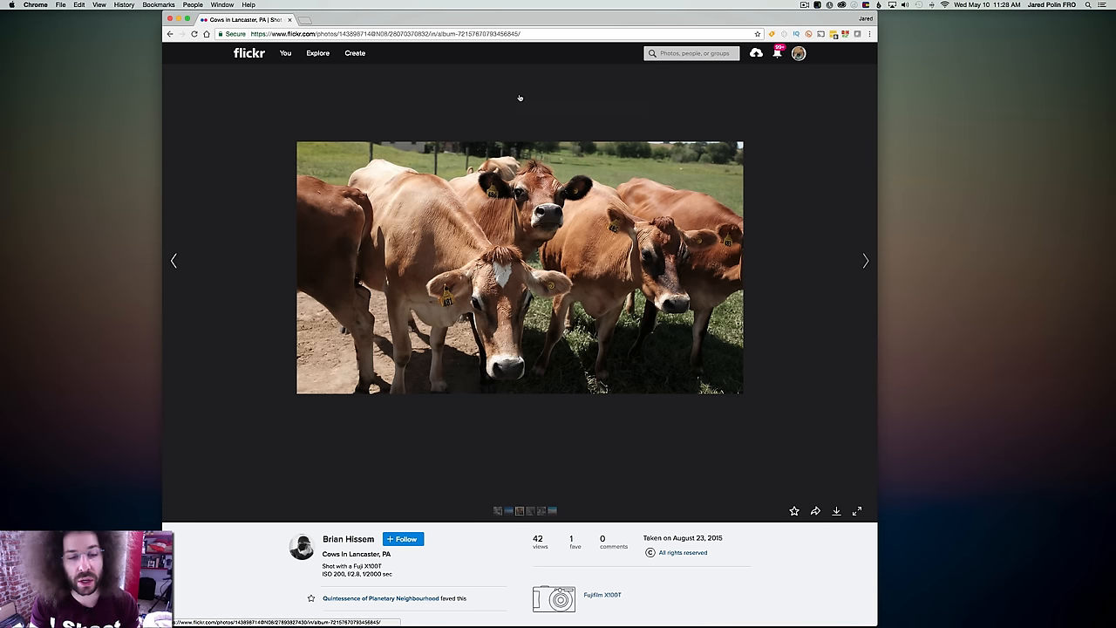
mouse_move(807, 258)
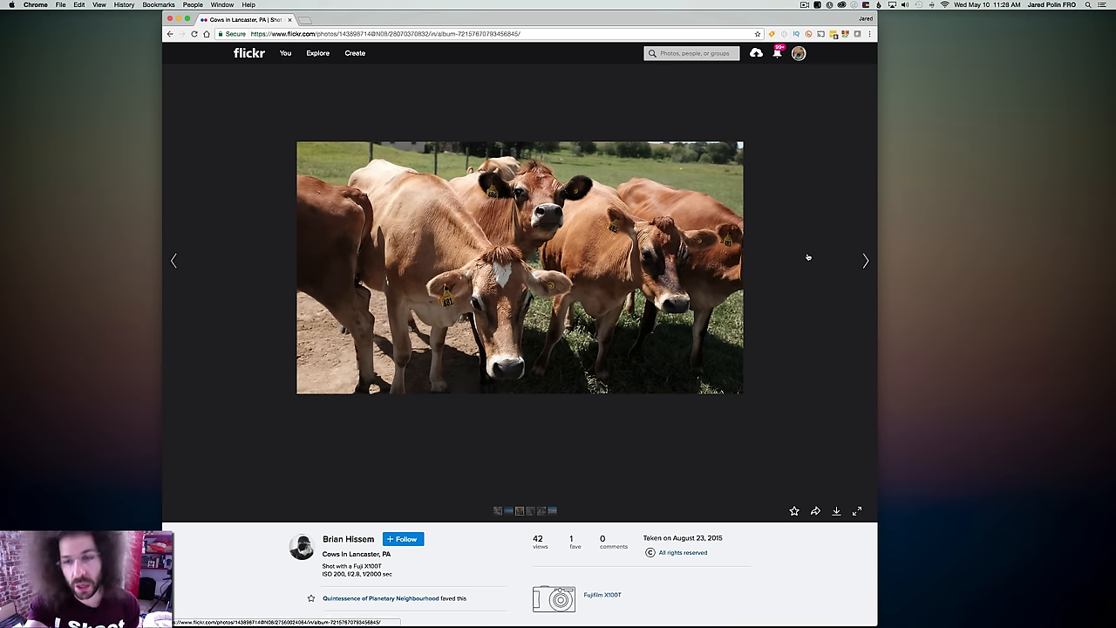
mouse_move(403, 300)
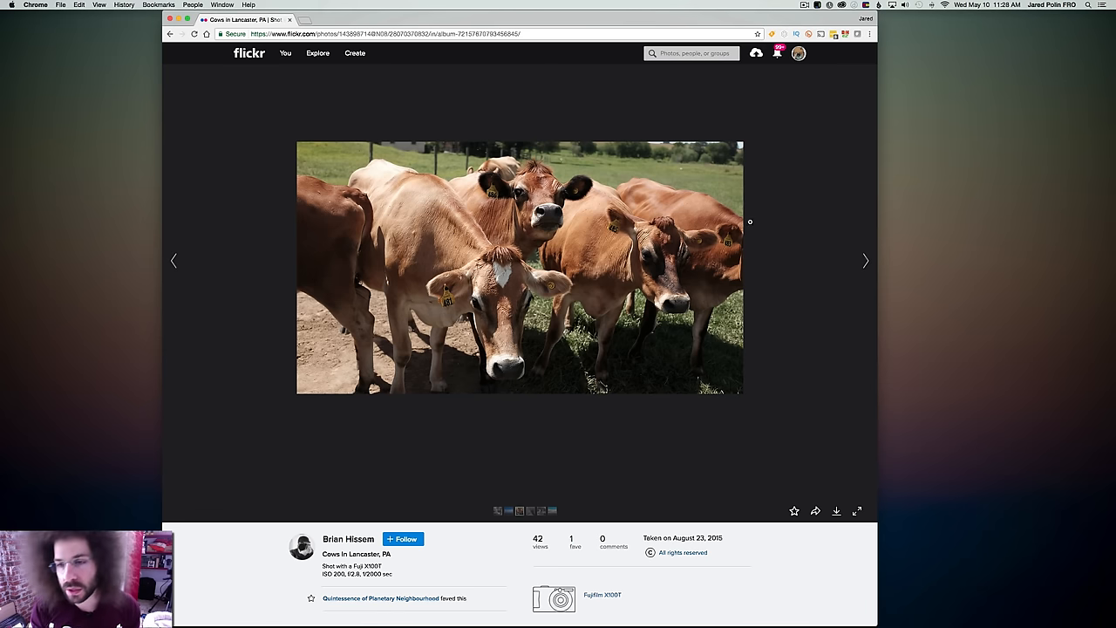
Step: Move past Scenic Overlook toward Best Friends, glancing at the photo details
click(865, 260)
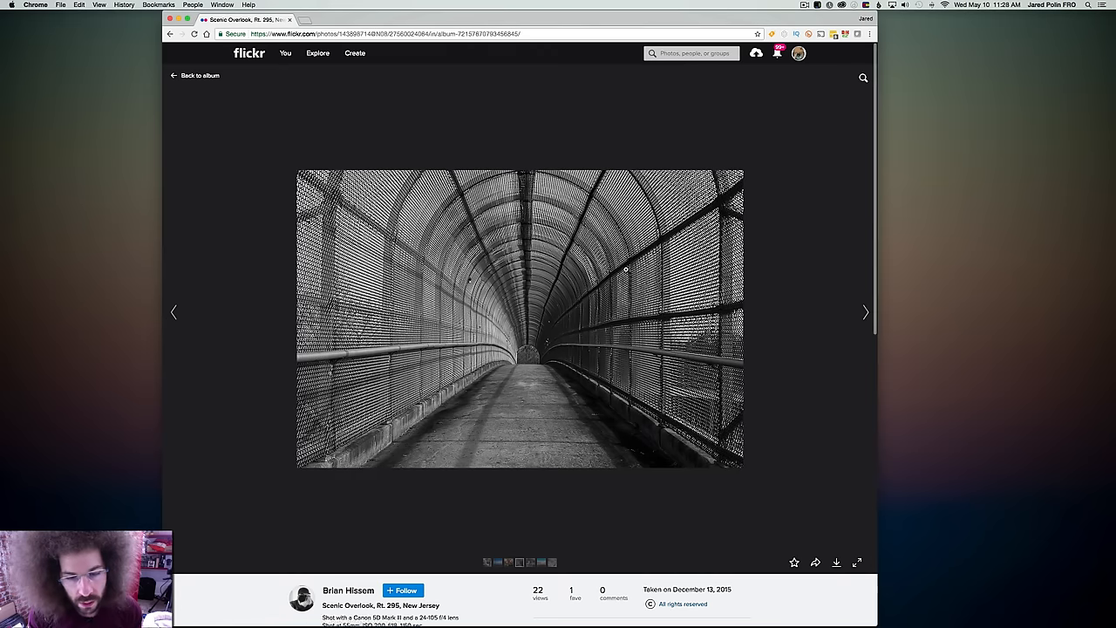
scroll(down, 3)
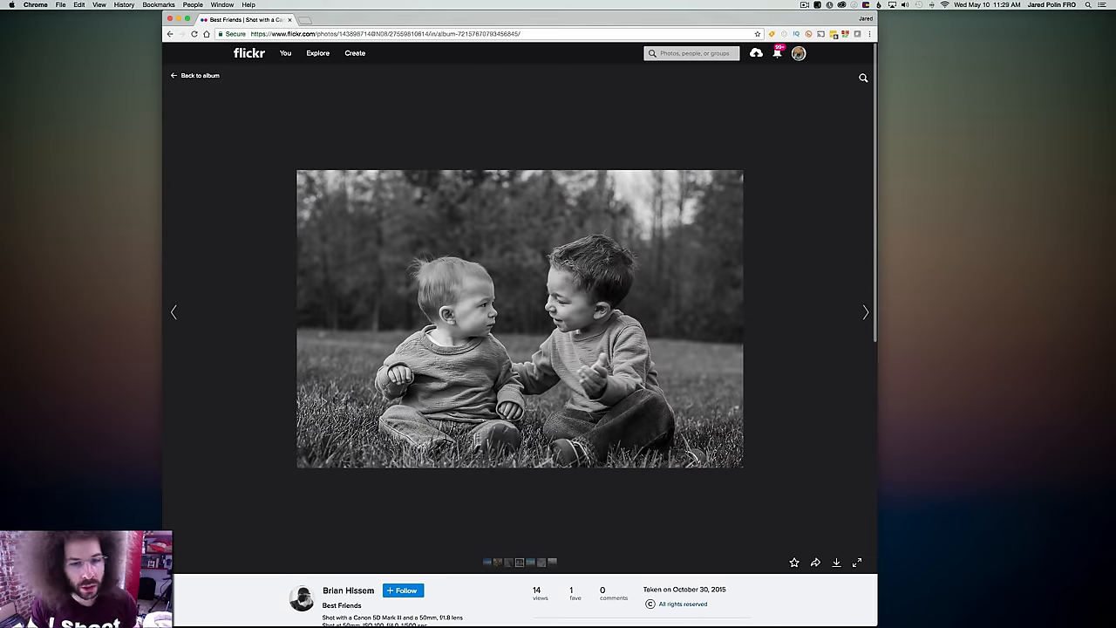
scroll(down, 3)
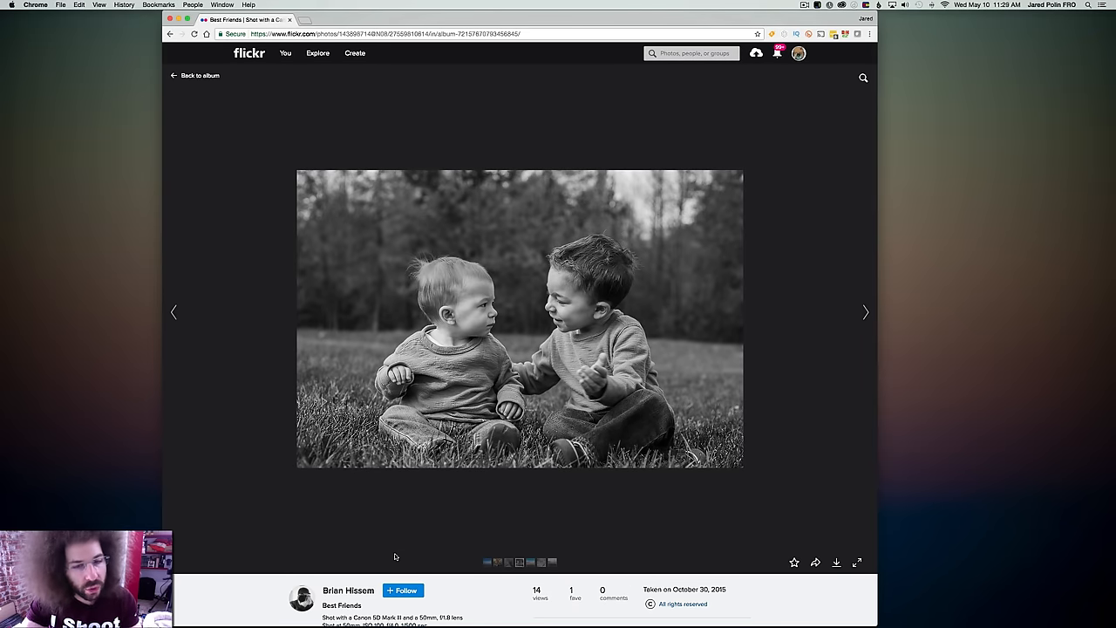
mouse_move(620, 558)
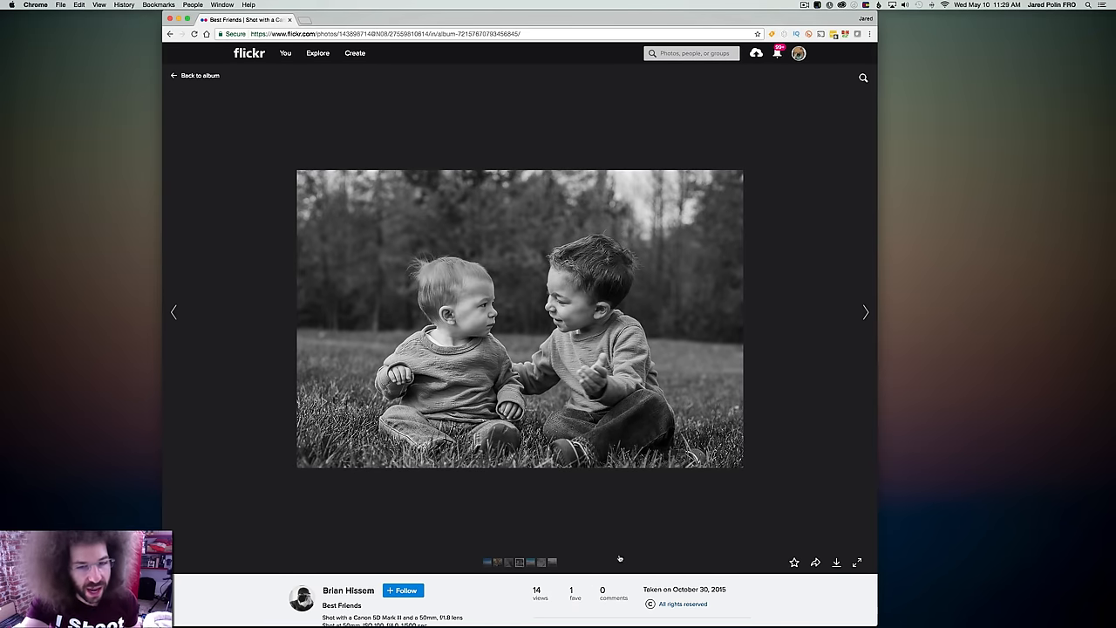
mouse_move(488, 492)
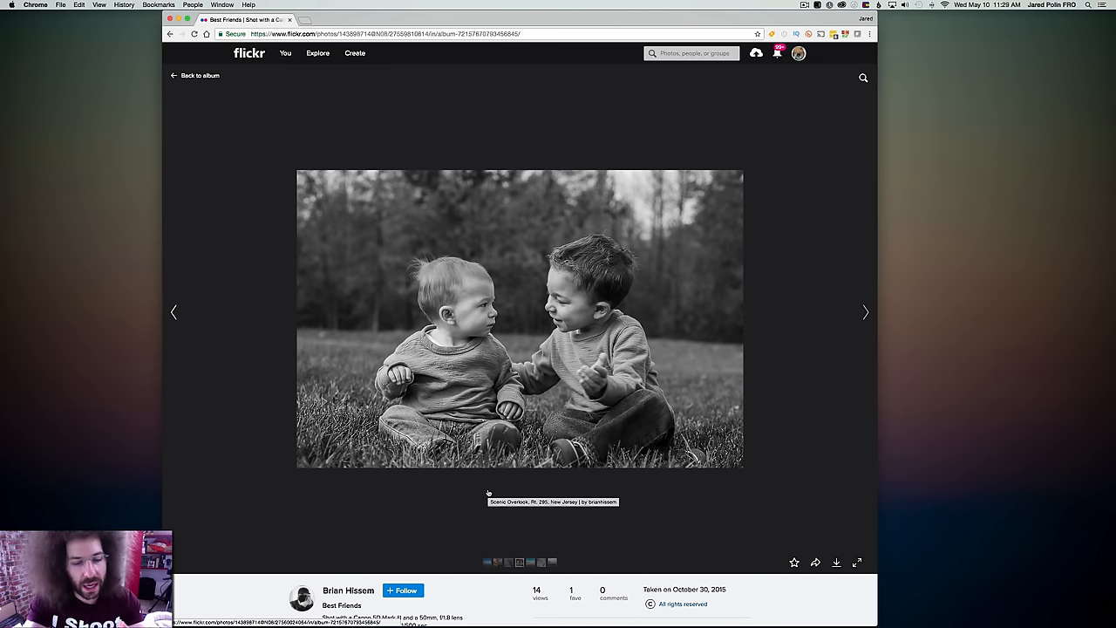
mouse_move(514, 475)
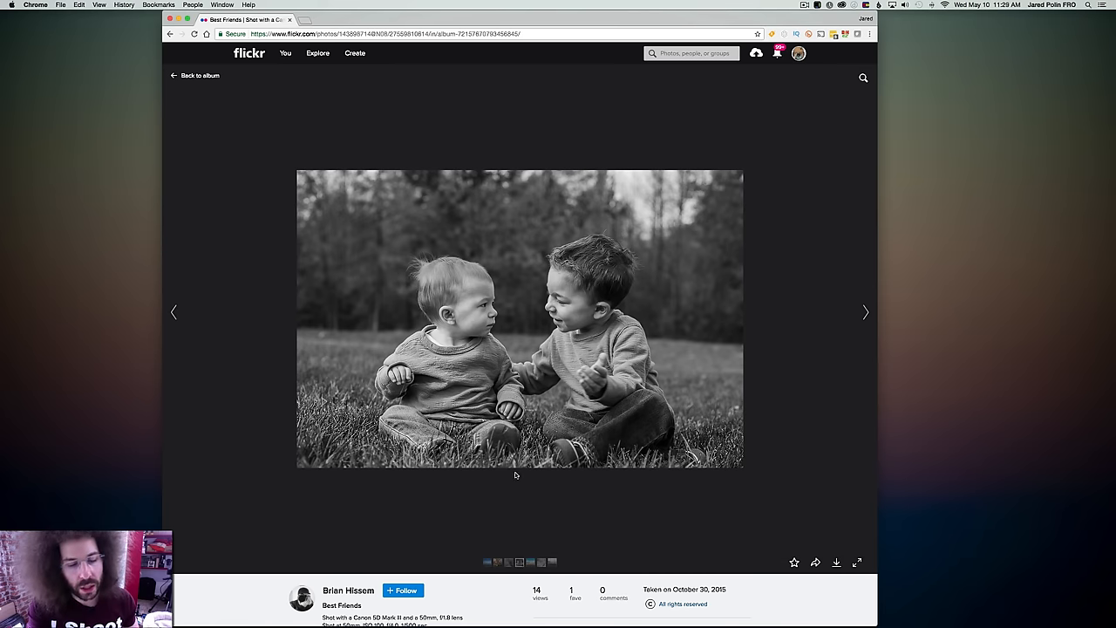
mouse_move(545, 488)
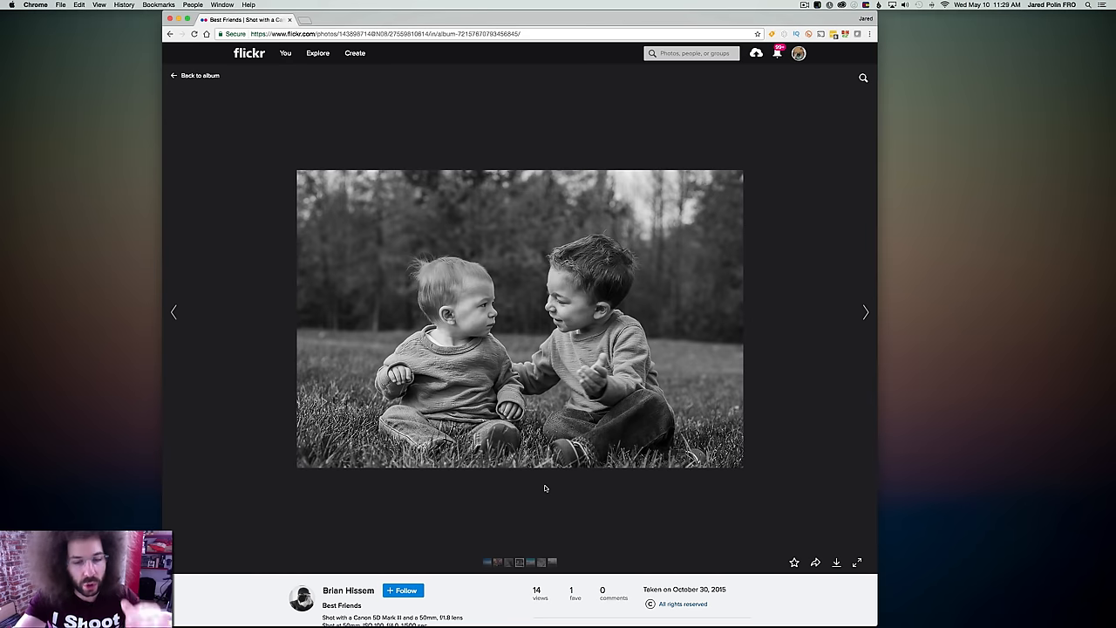
mouse_move(549, 475)
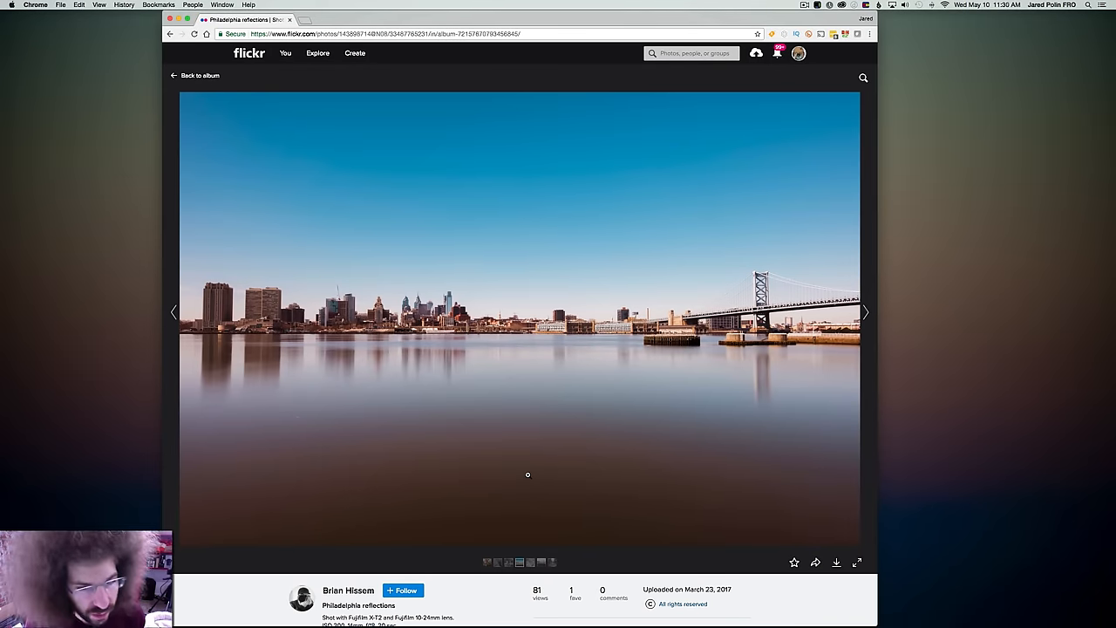
mouse_move(635, 398)
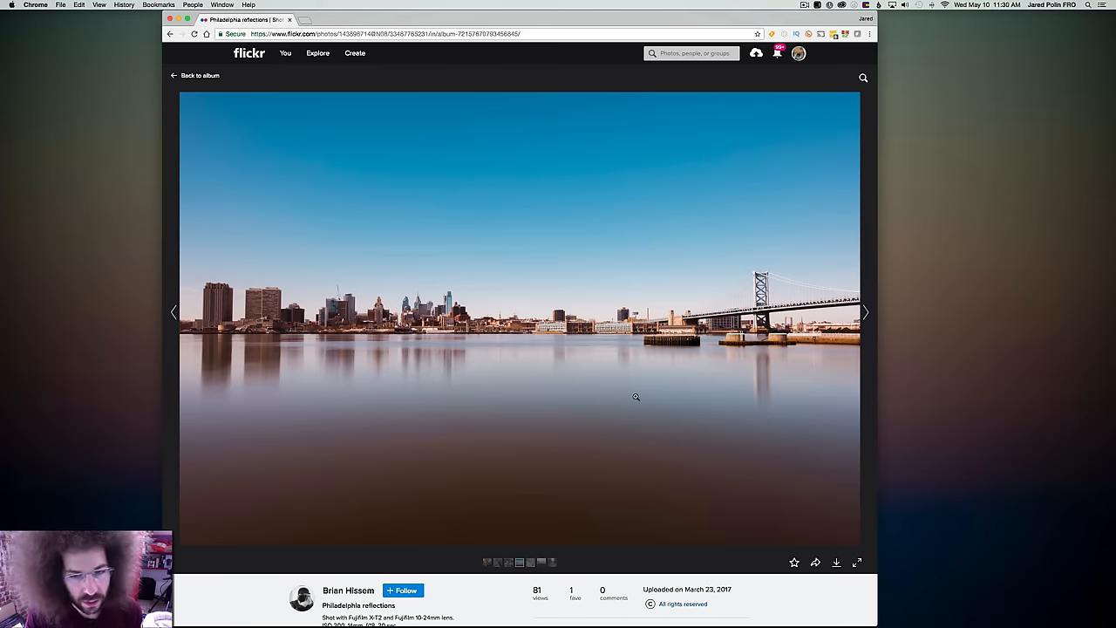
mouse_move(750, 321)
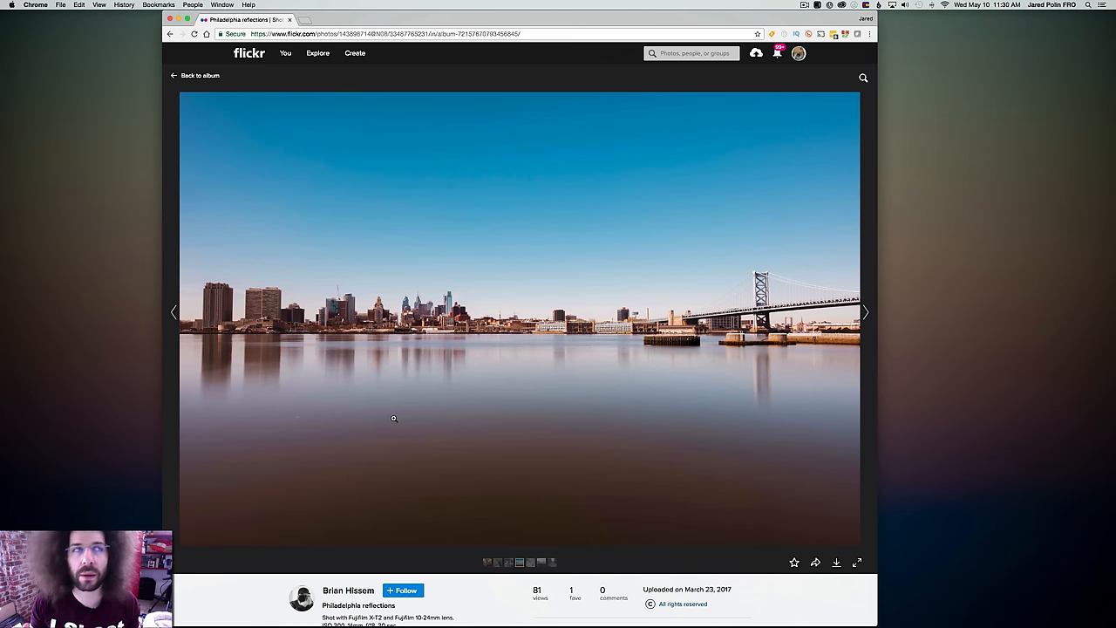
mouse_move(420, 388)
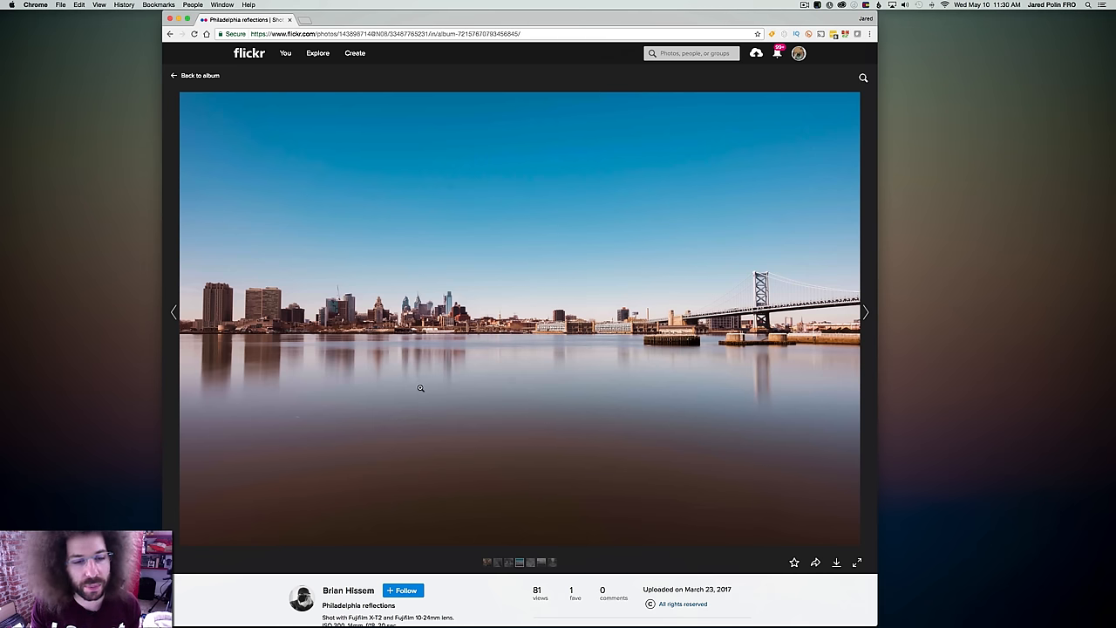
Step: Review the Philadelphia reflections skyline, then advance to the King lion portrait
scroll(down, 3)
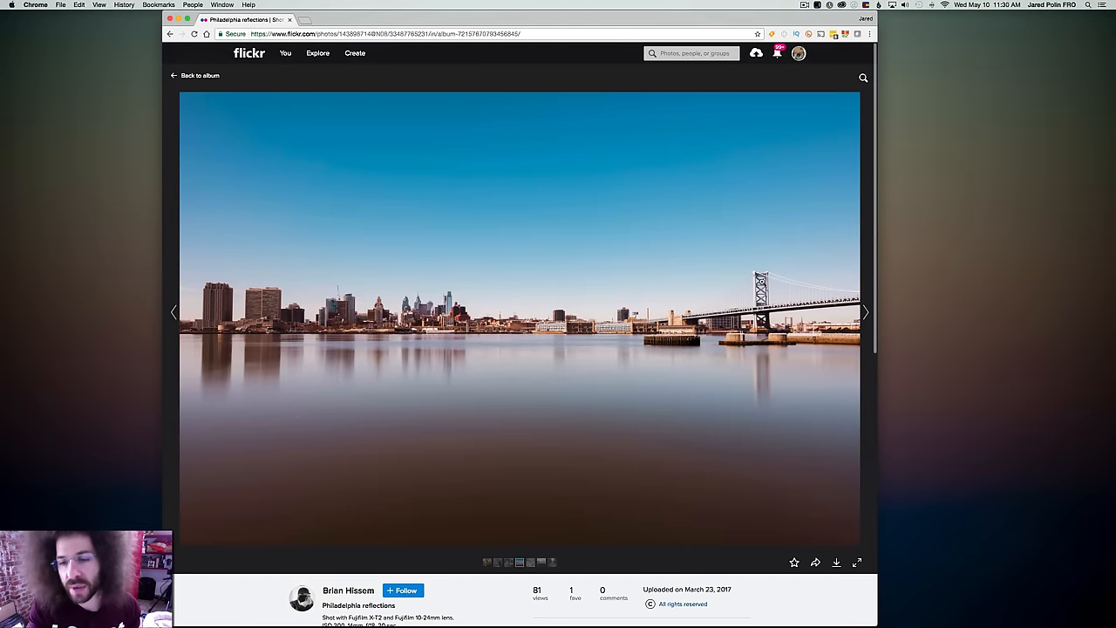
mouse_move(208, 319)
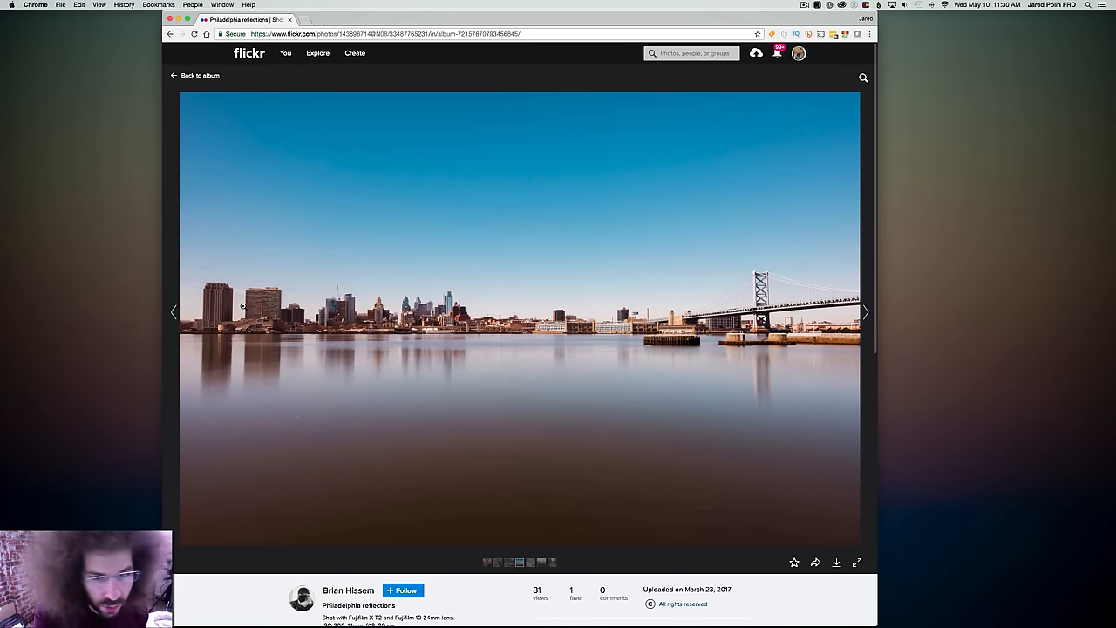
mouse_move(265, 317)
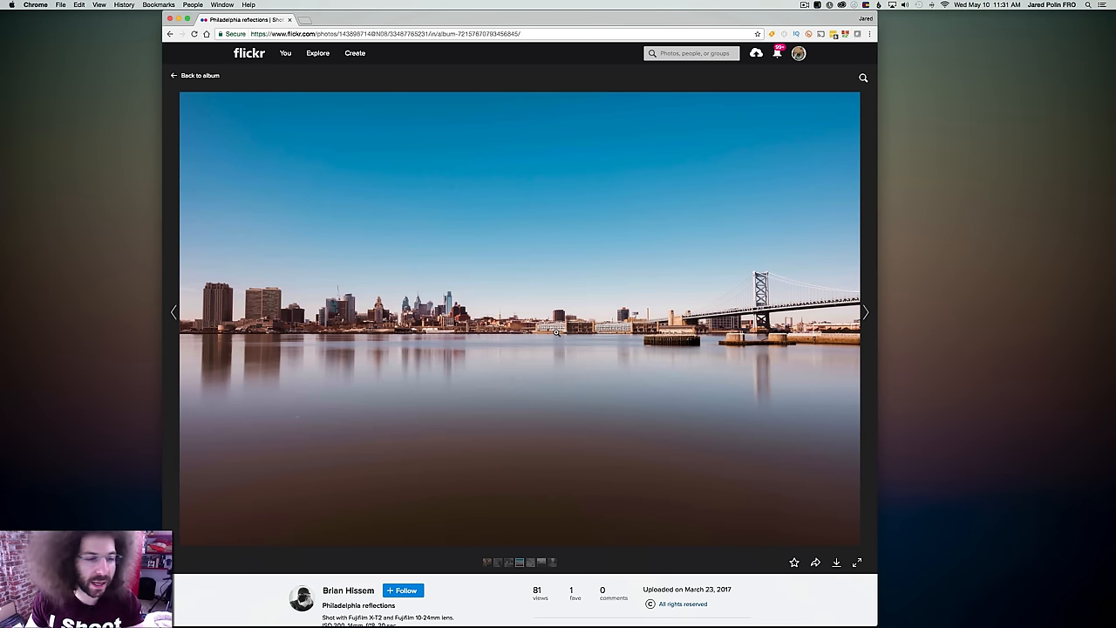
click(865, 310)
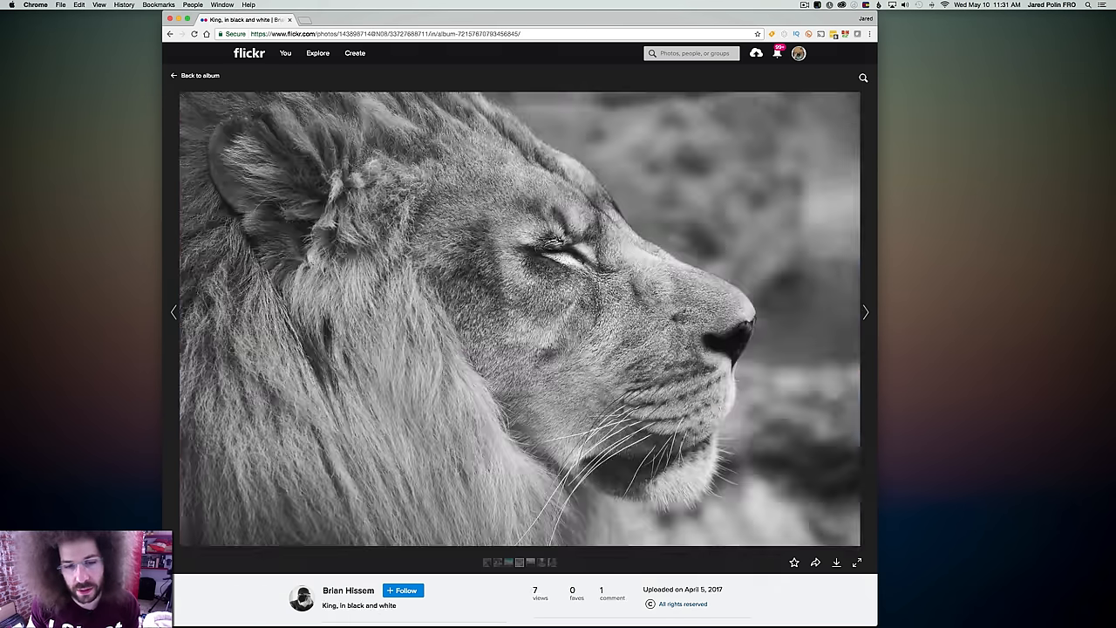
Step: Review the lion portrait's details, then advance to Manasquan Reservoir
scroll(down, 3)
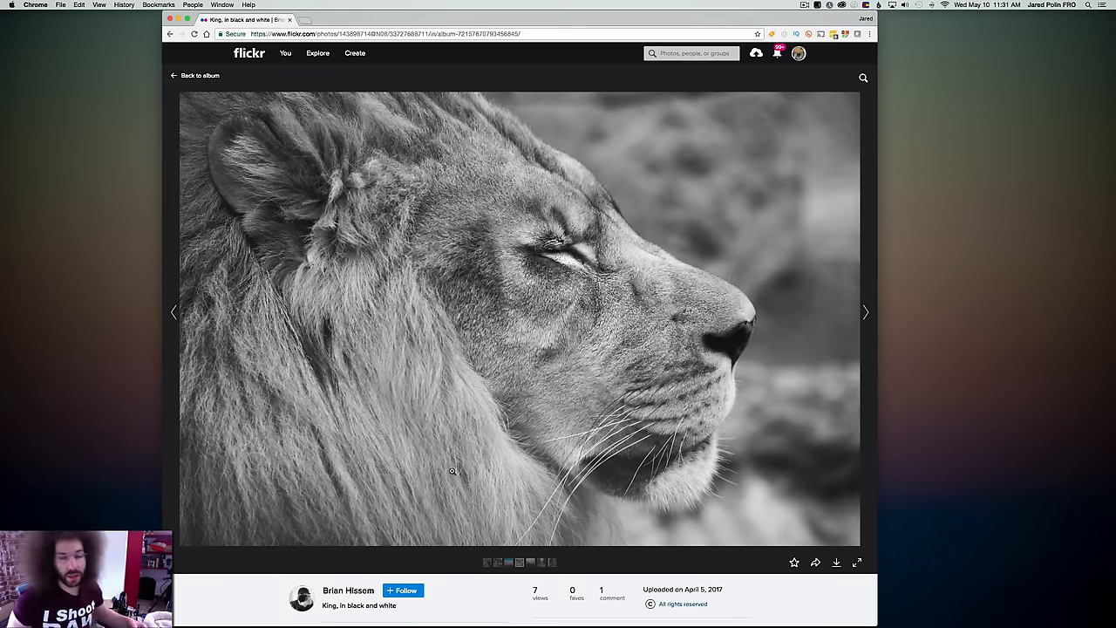
click(865, 313)
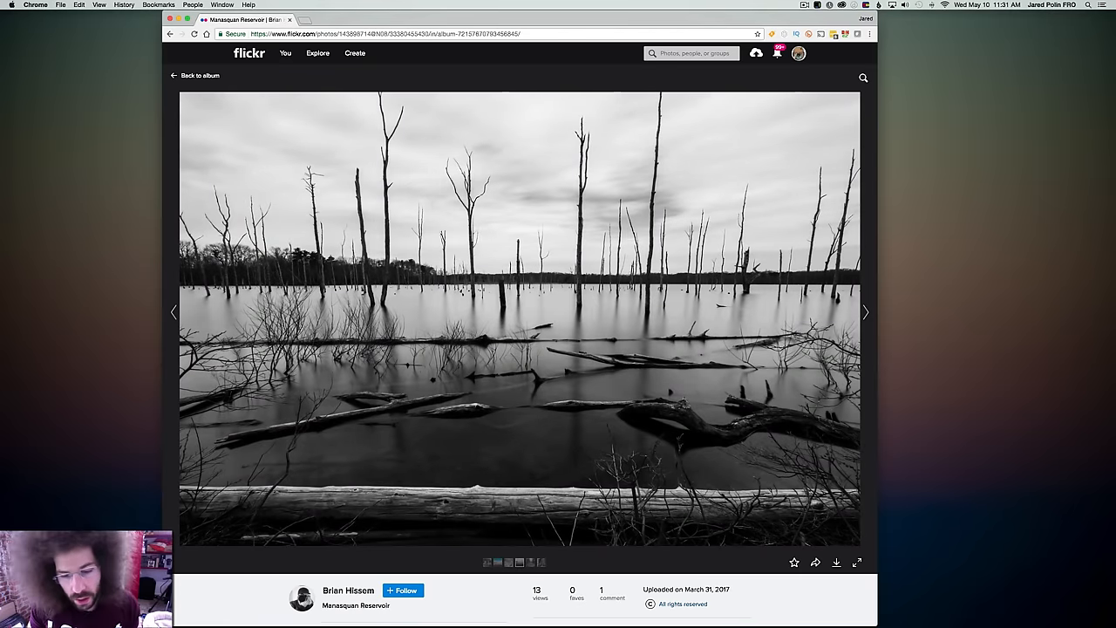
Step: Read the Manasquan Reservoir details, then advance to the City Hall photo
scroll(down, 3)
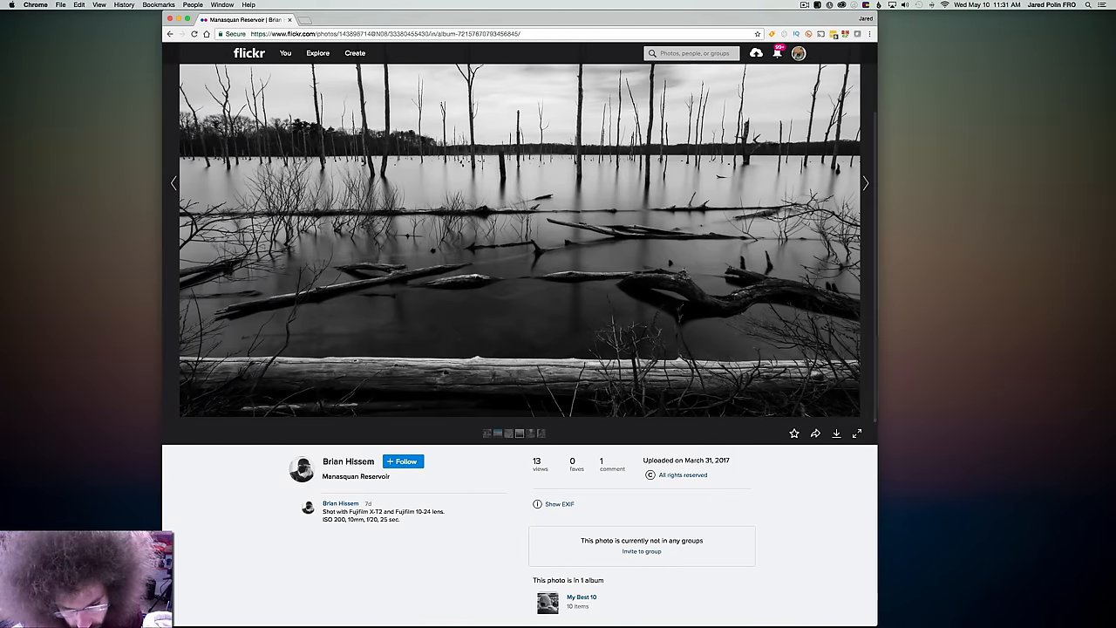
scroll(down, 3)
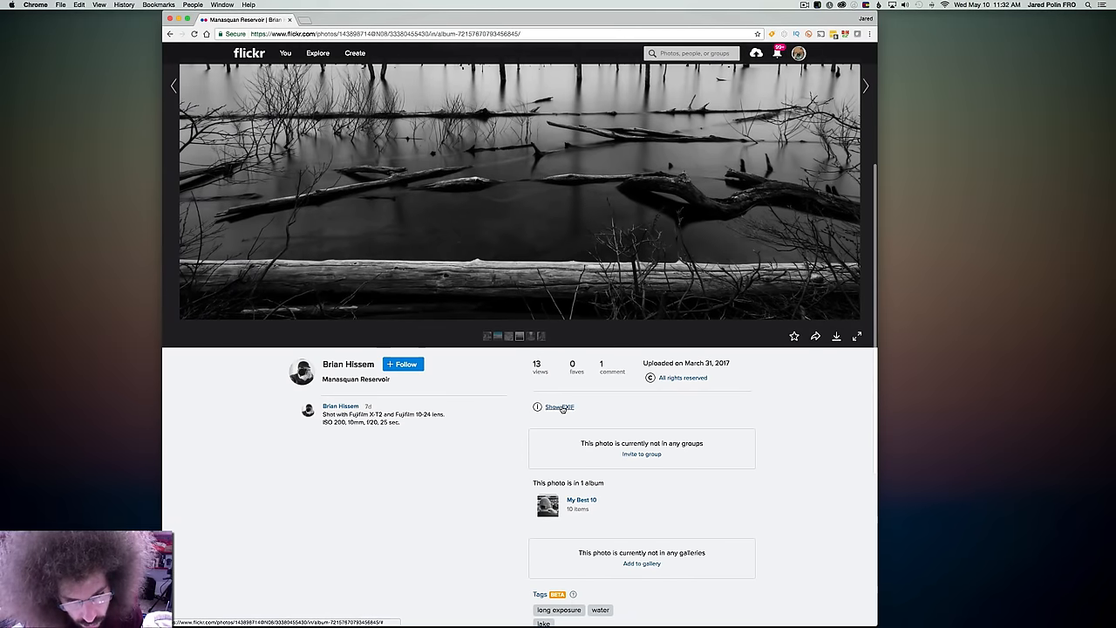
click(559, 409)
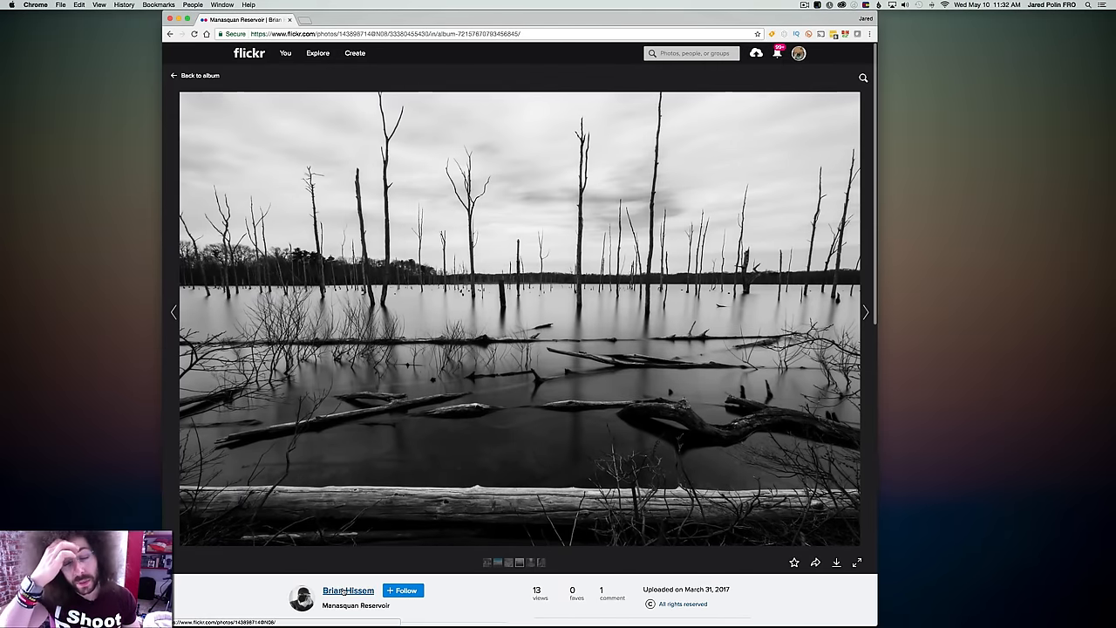
mouse_move(348, 590)
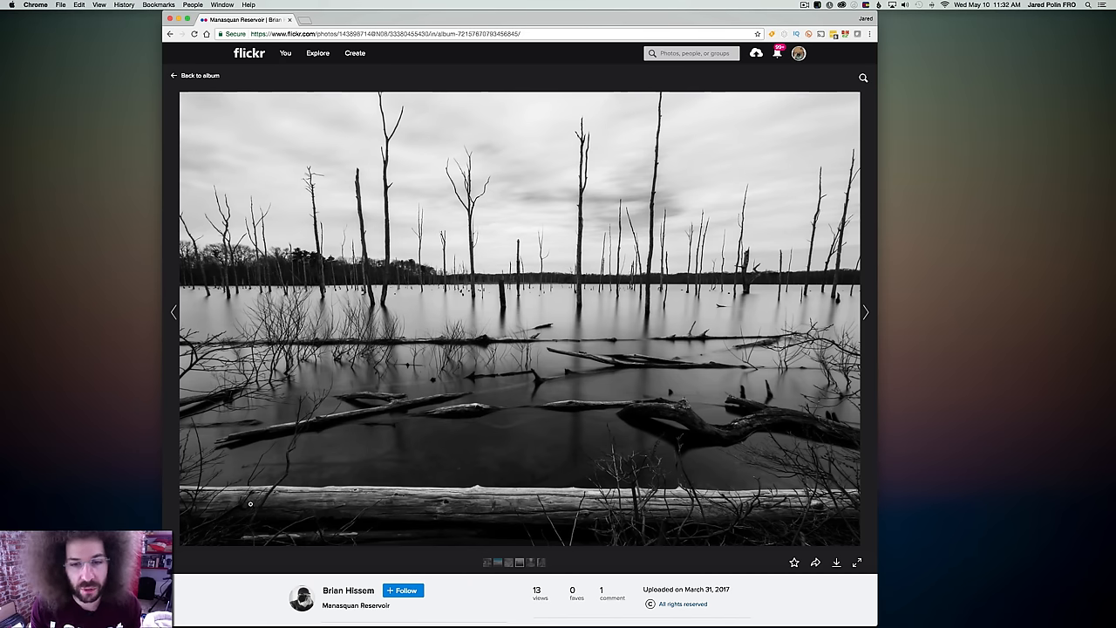
mouse_move(518, 232)
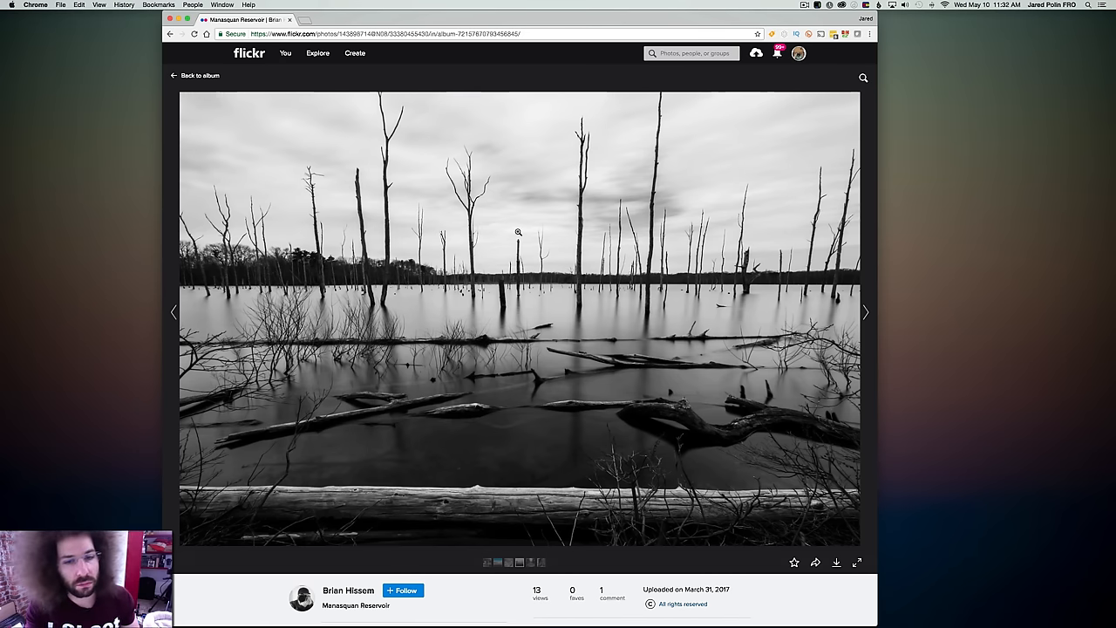
mouse_move(576, 220)
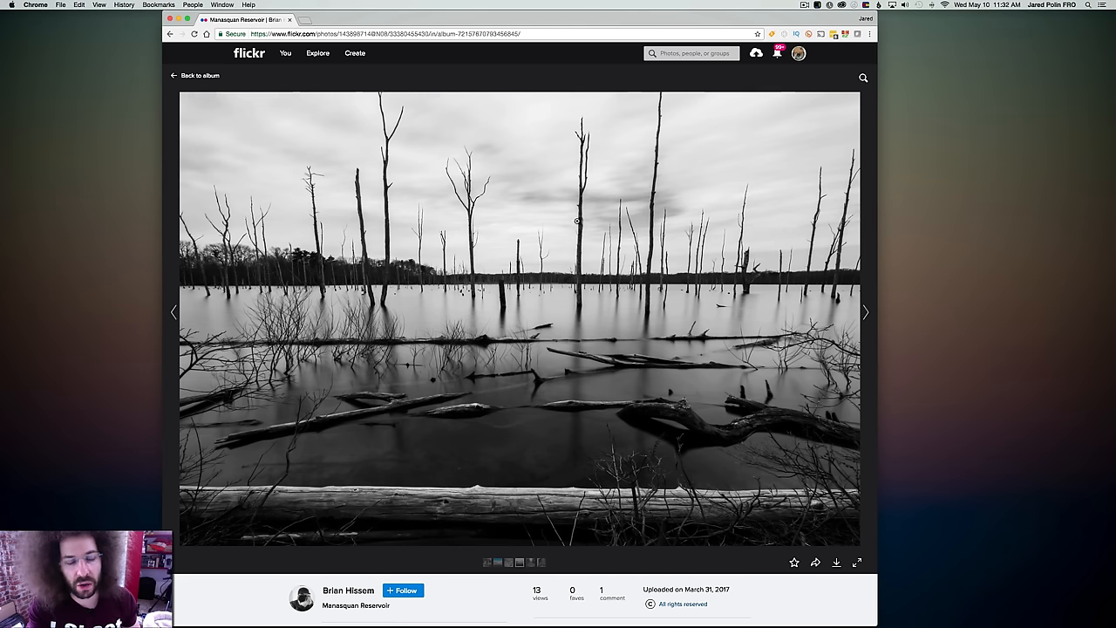
click(865, 310)
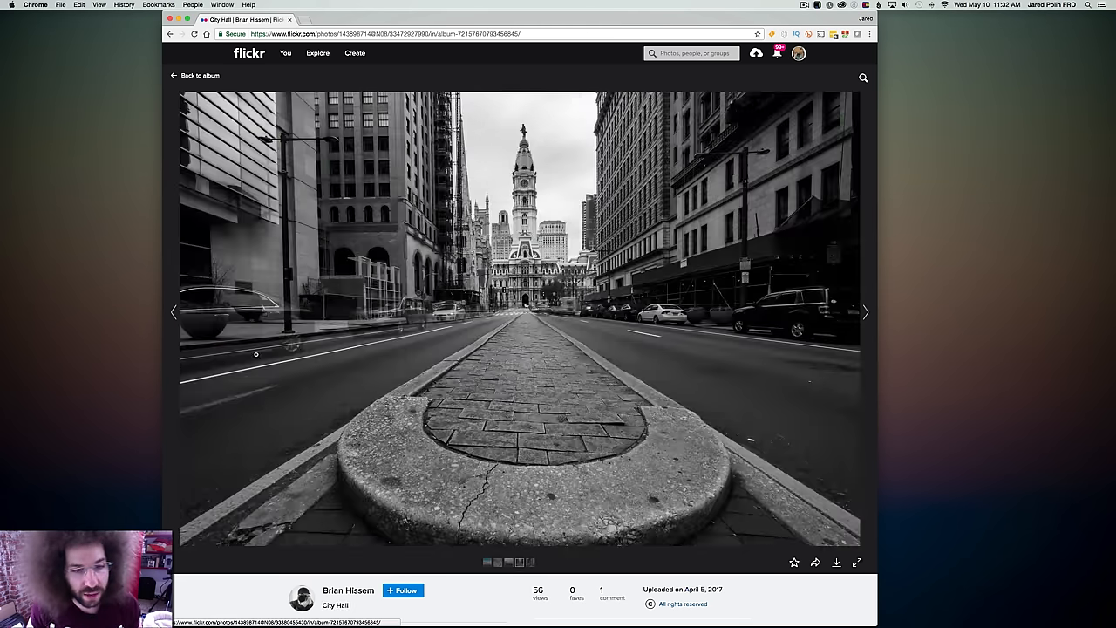
Step: Read down the City Hall photo's details before moving on
scroll(down, 3)
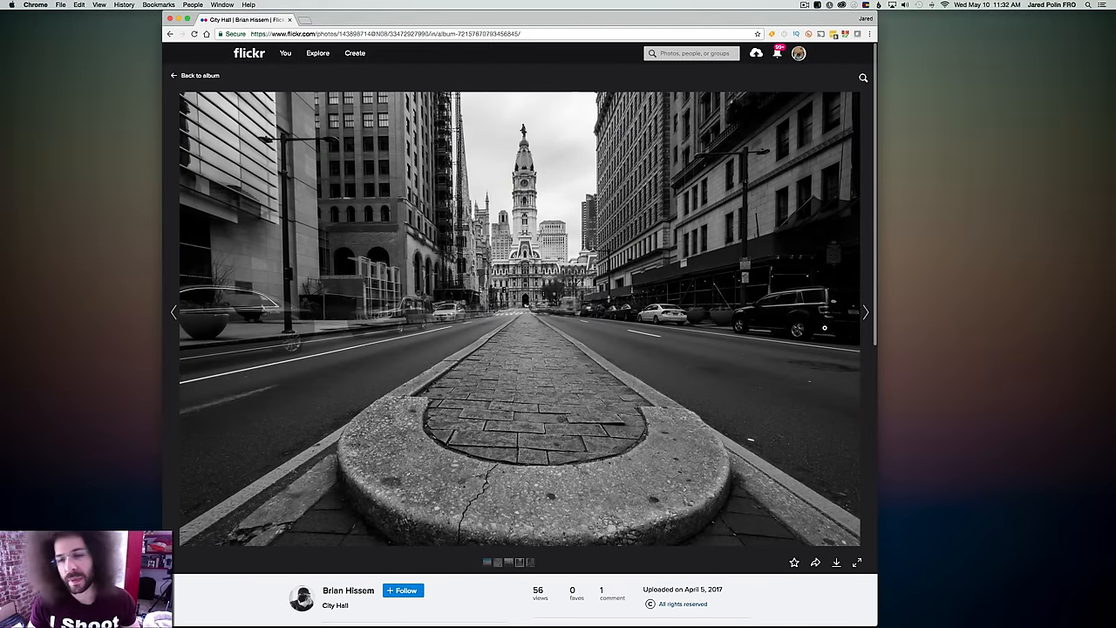
mouse_move(486, 255)
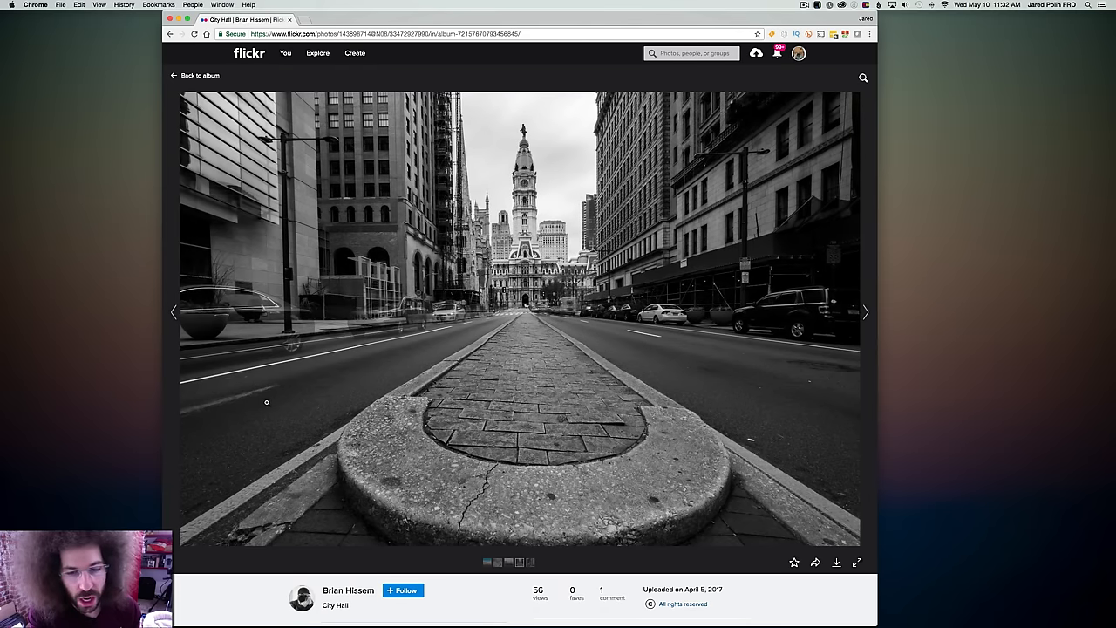
mouse_move(210, 427)
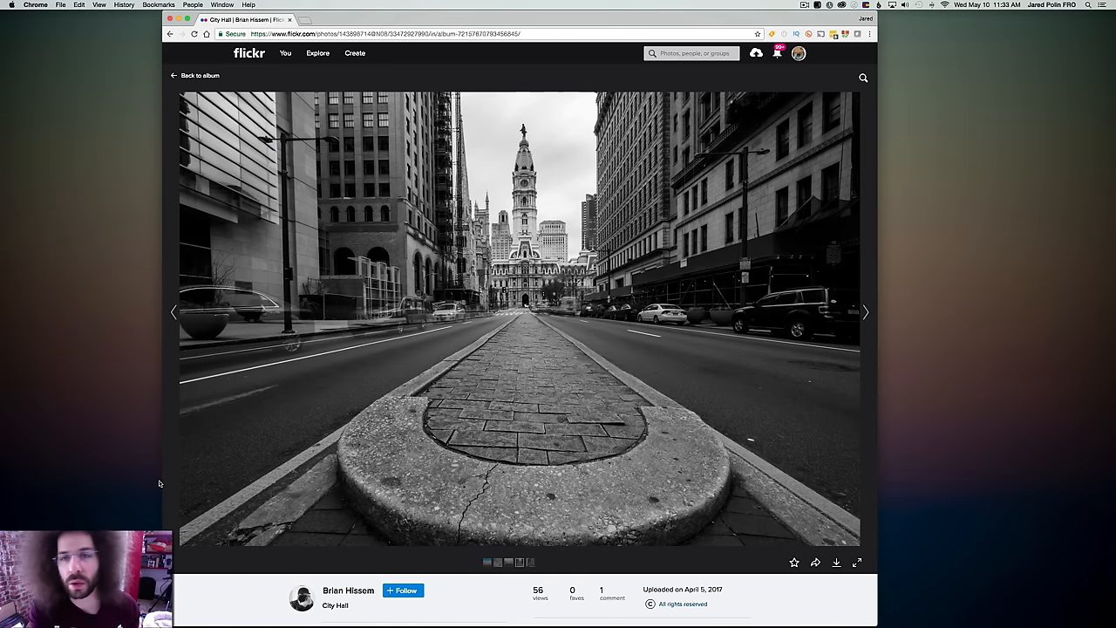
mouse_move(410, 361)
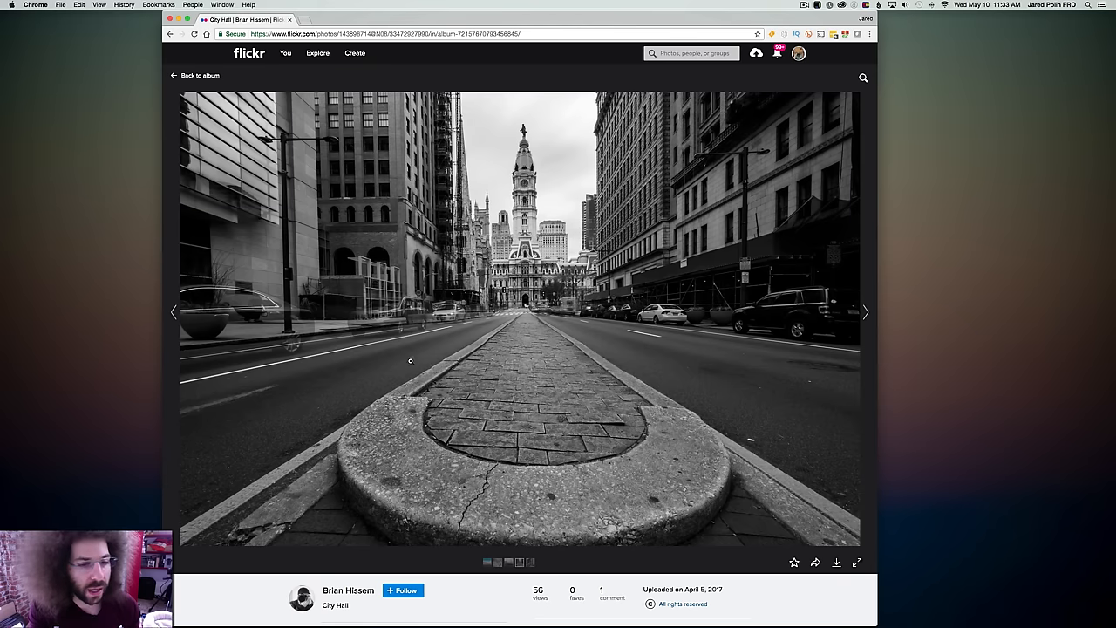
mouse_move(129, 391)
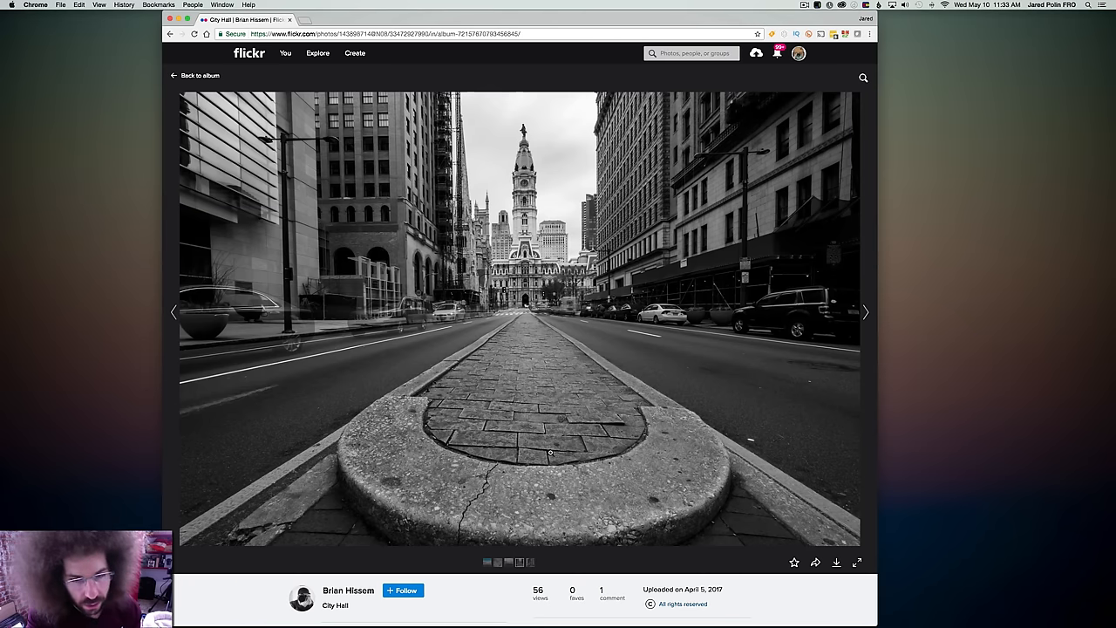
mouse_move(527, 420)
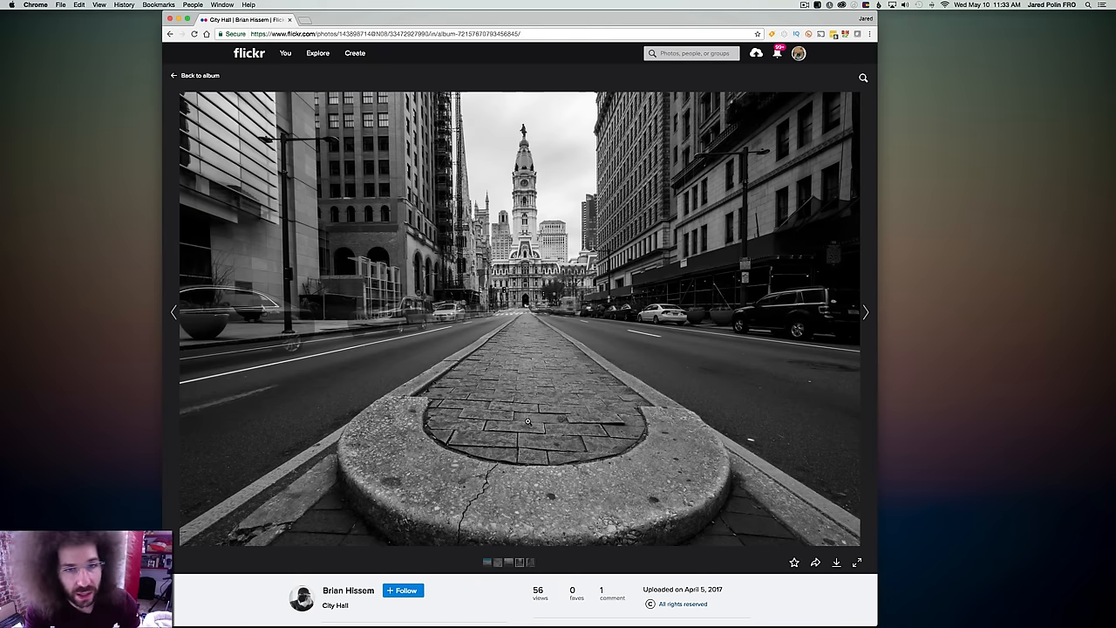
mouse_move(519, 132)
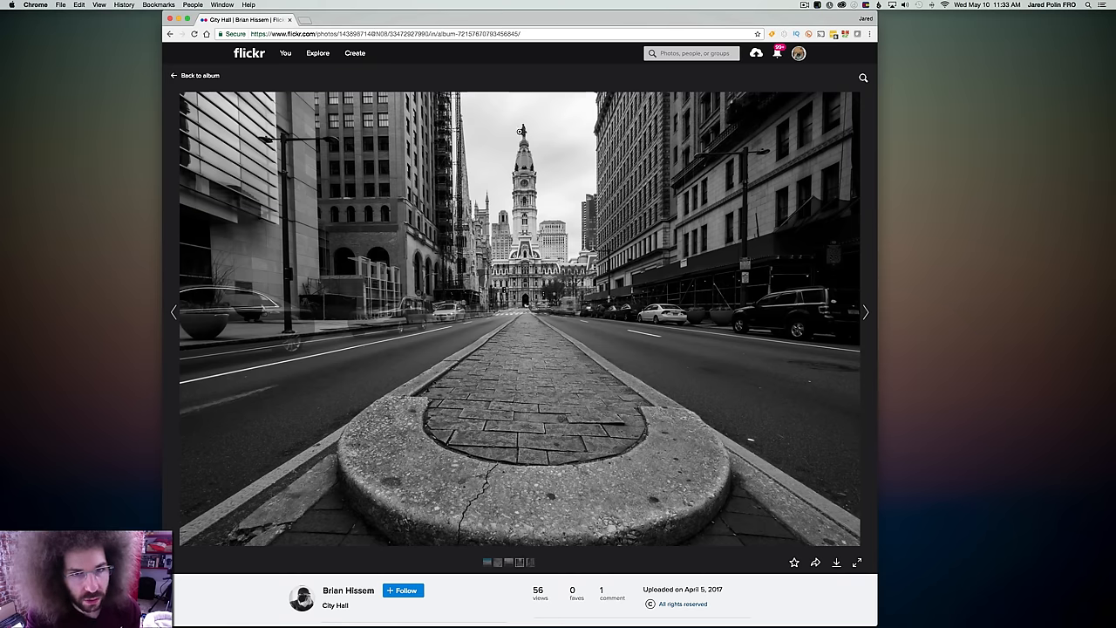
mouse_move(476, 392)
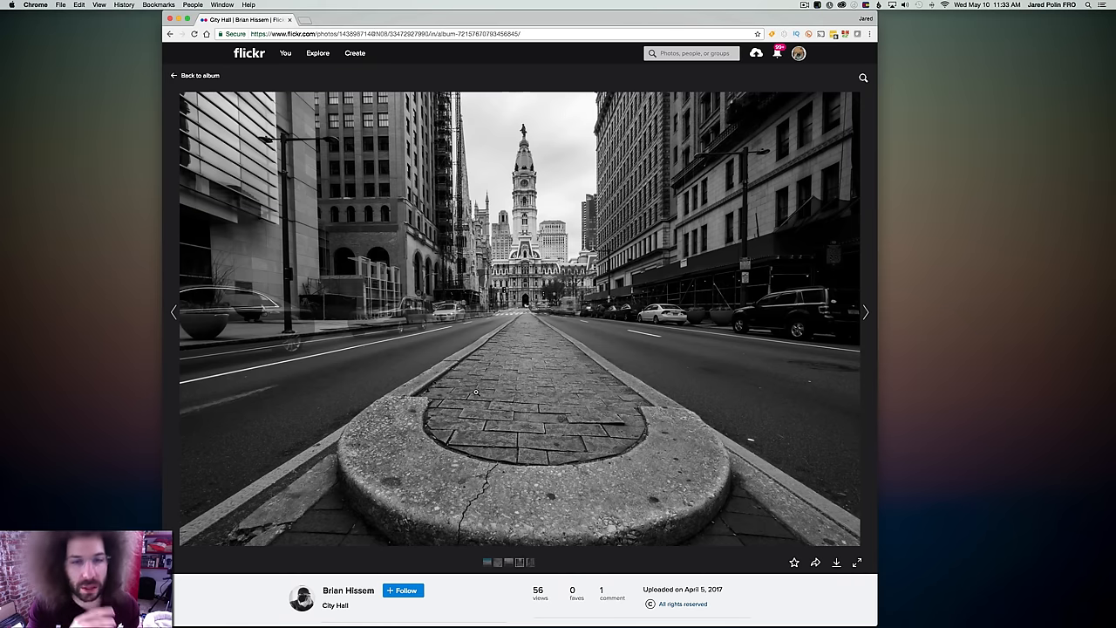
mouse_move(304, 397)
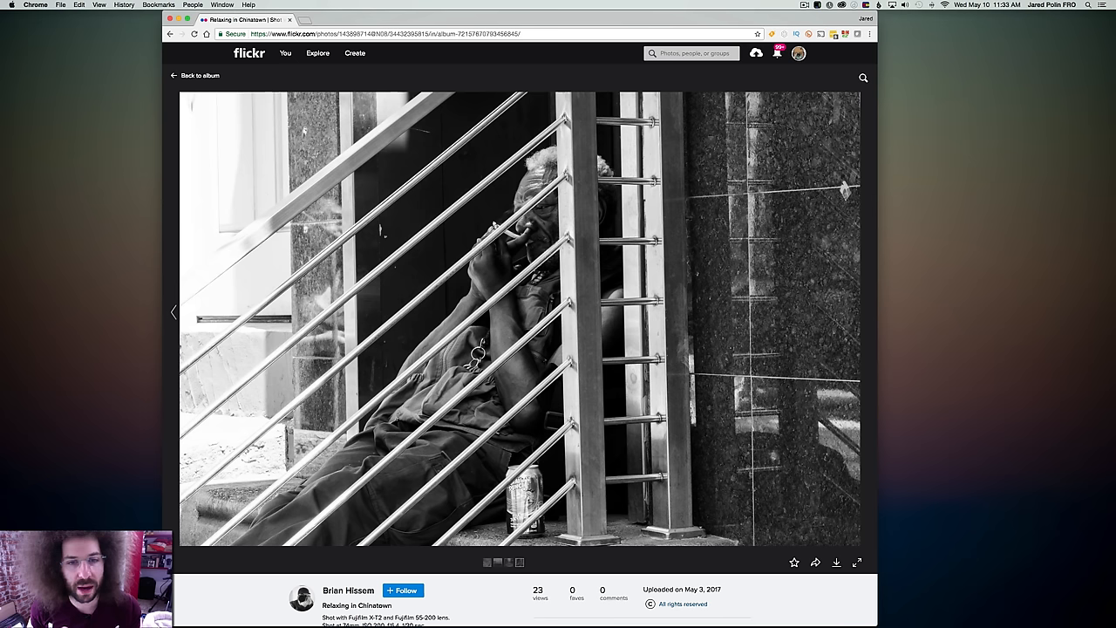
Step: Read the Relaxing in Chinatown details, then return to the My Best 10 album grid
scroll(down, 3)
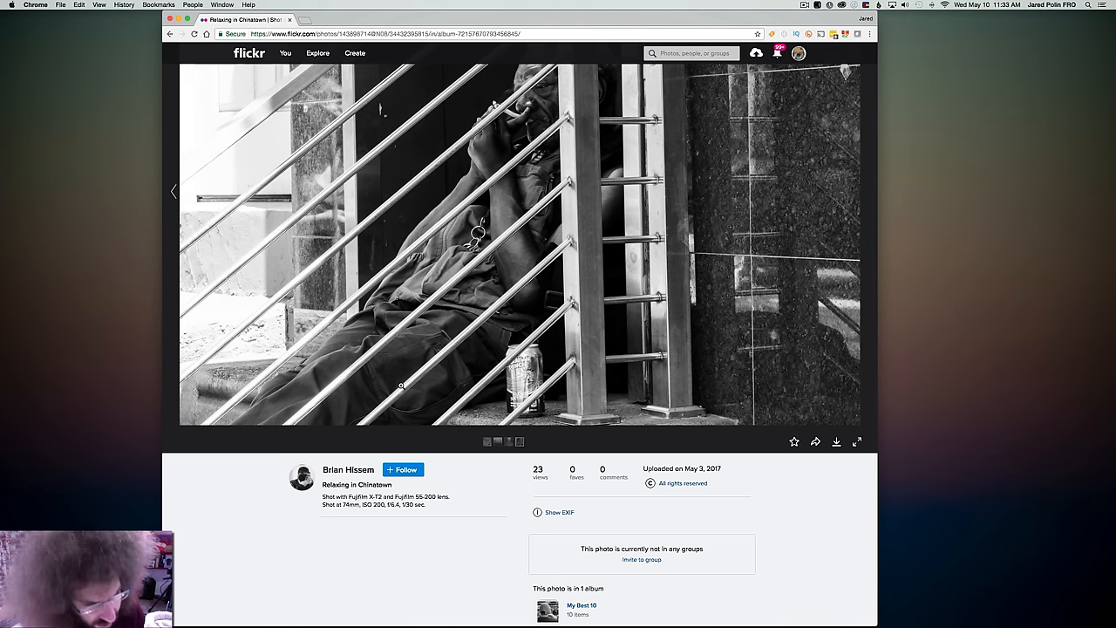
mouse_move(429, 374)
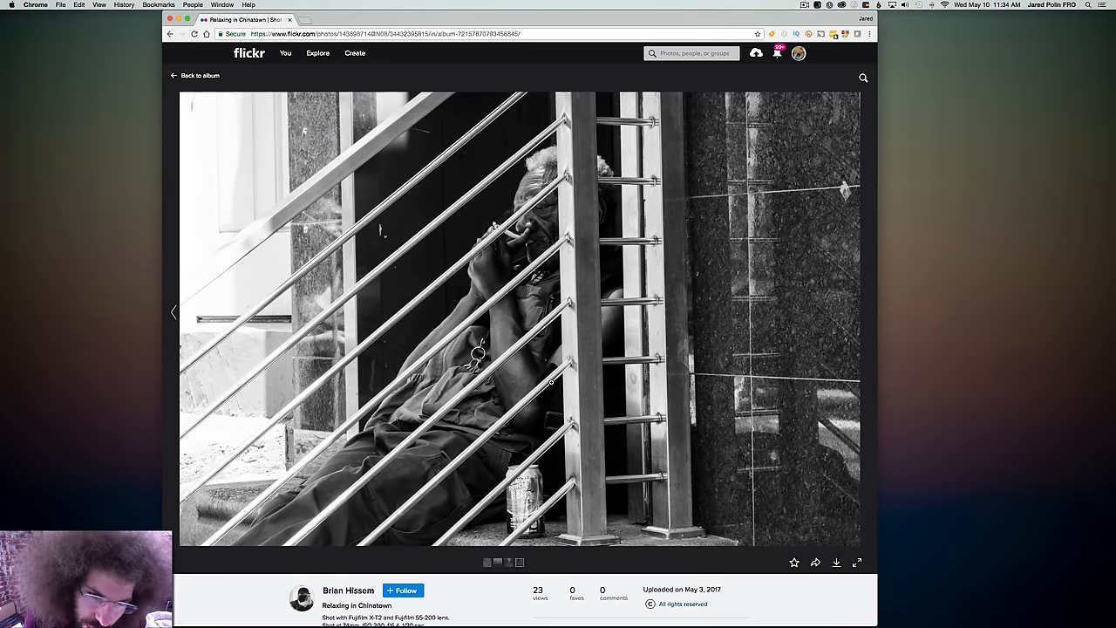
mouse_move(572, 335)
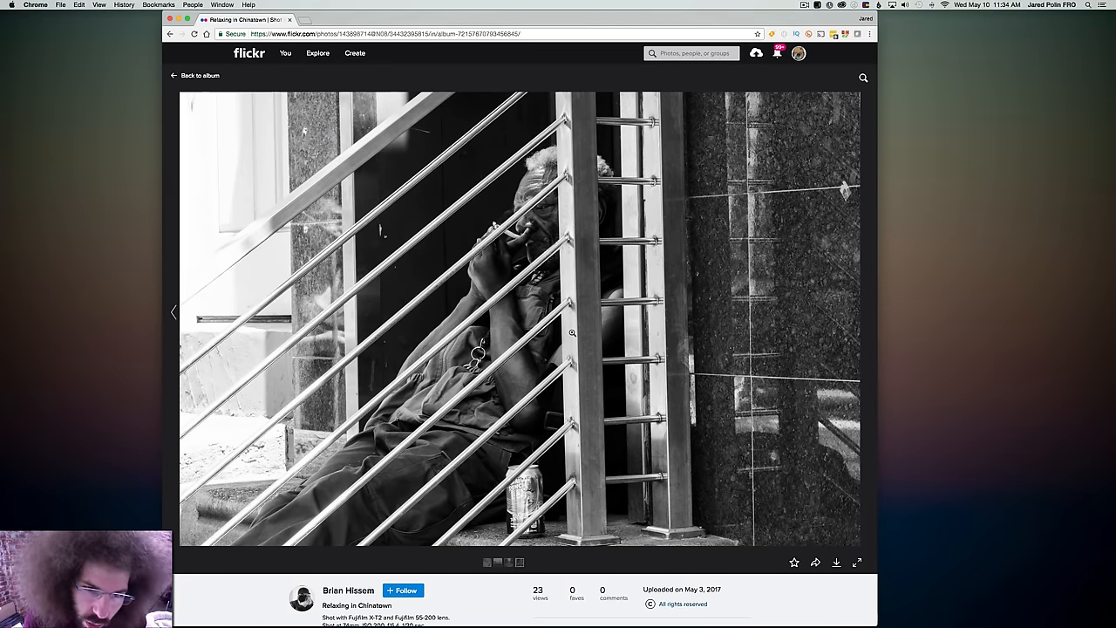
scroll(down, 3)
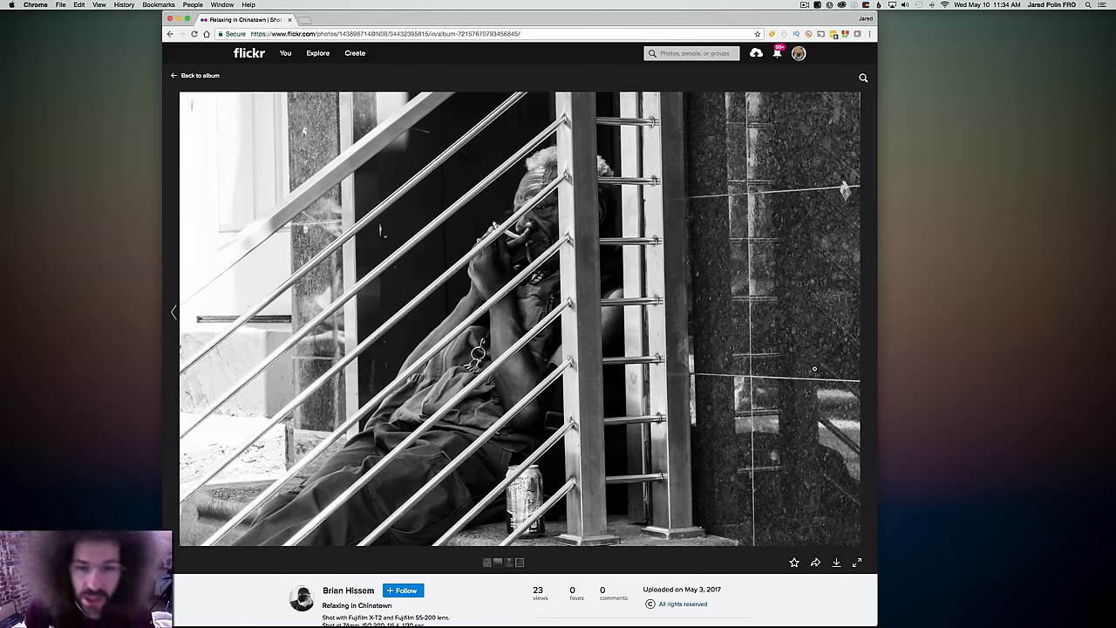
mouse_move(771, 282)
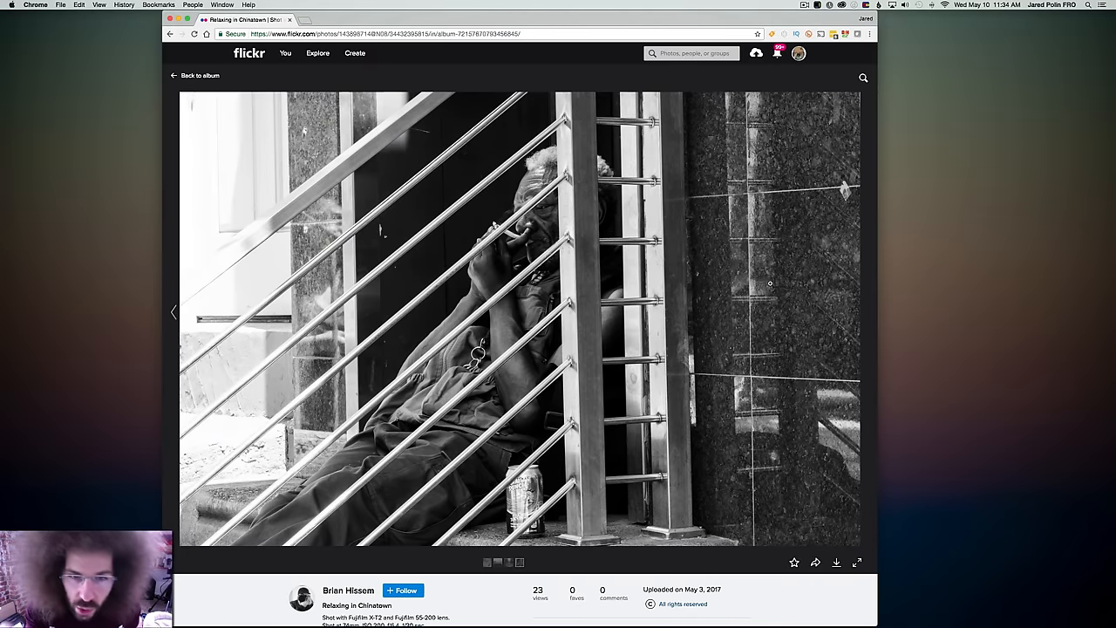
mouse_move(543, 253)
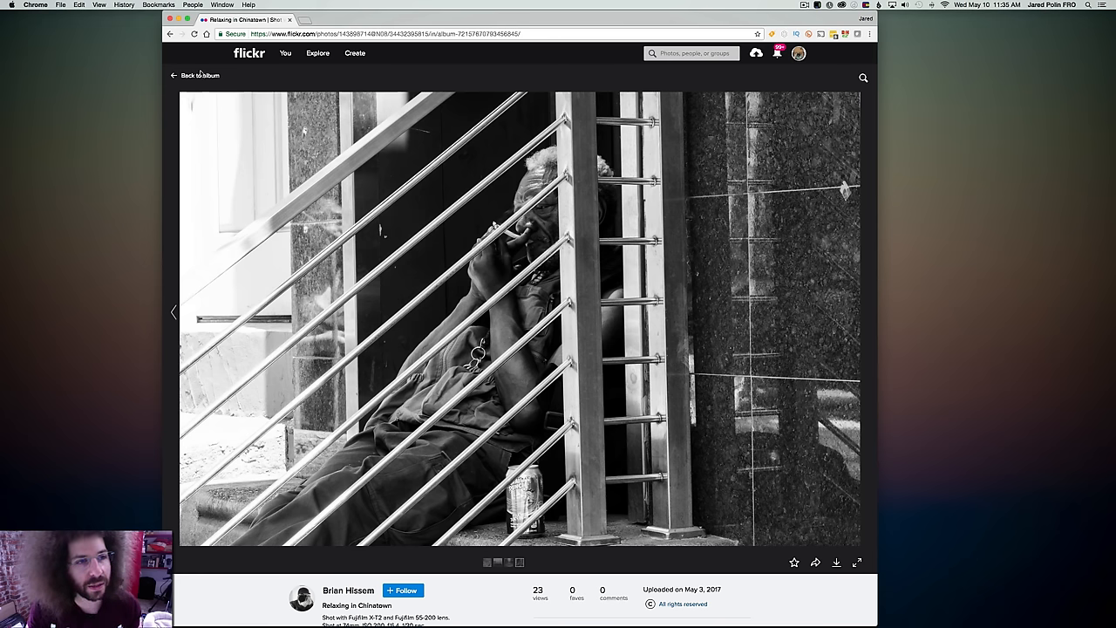
click(196, 77)
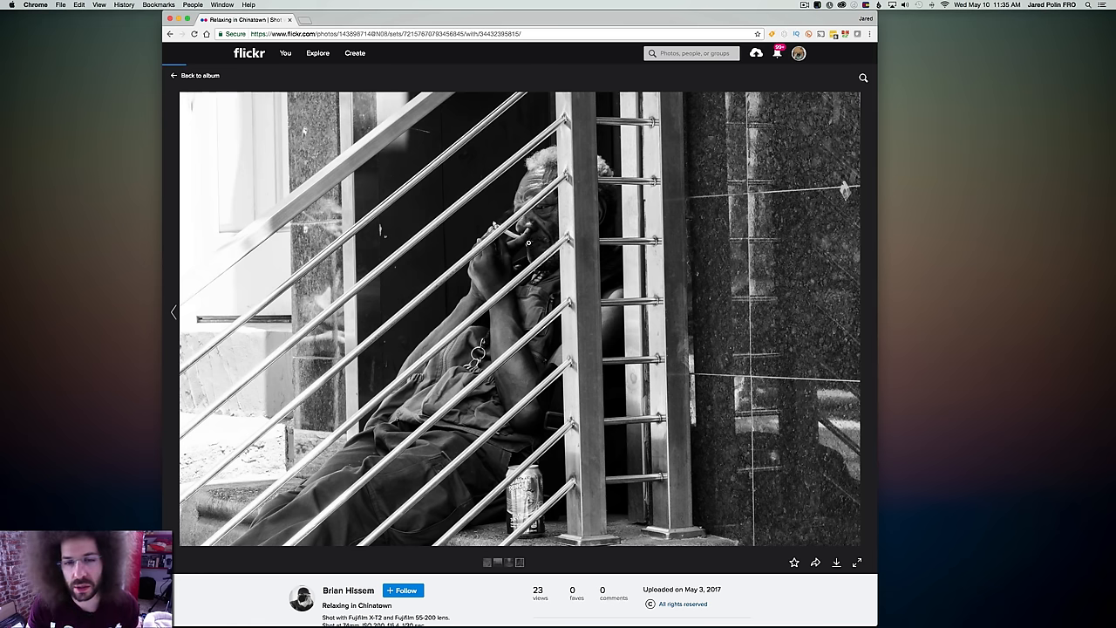
click(195, 77)
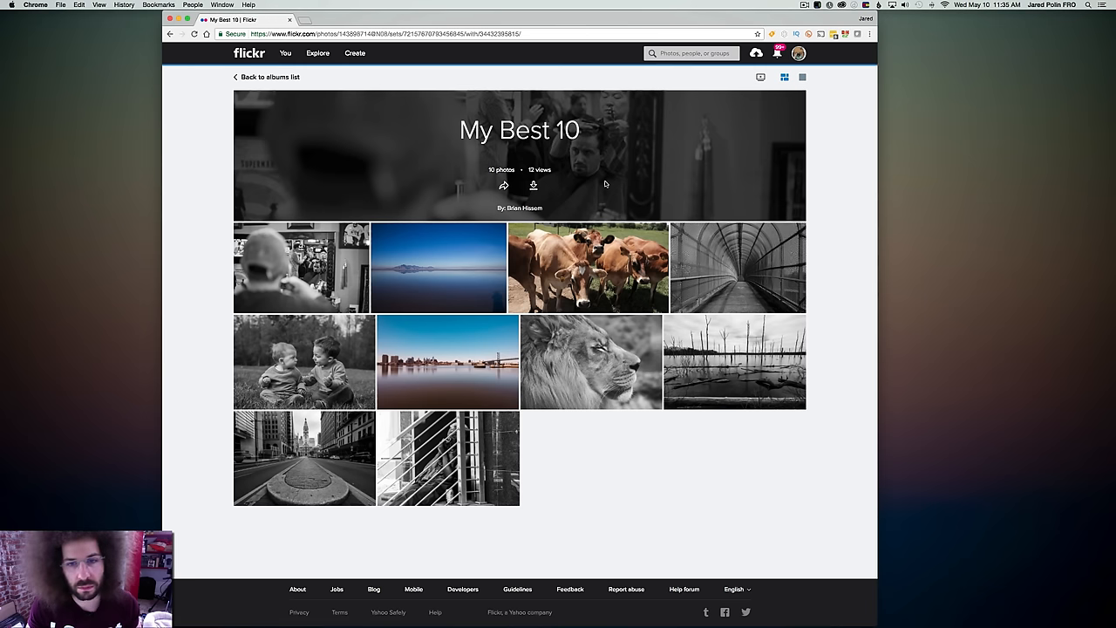
mouse_move(300, 269)
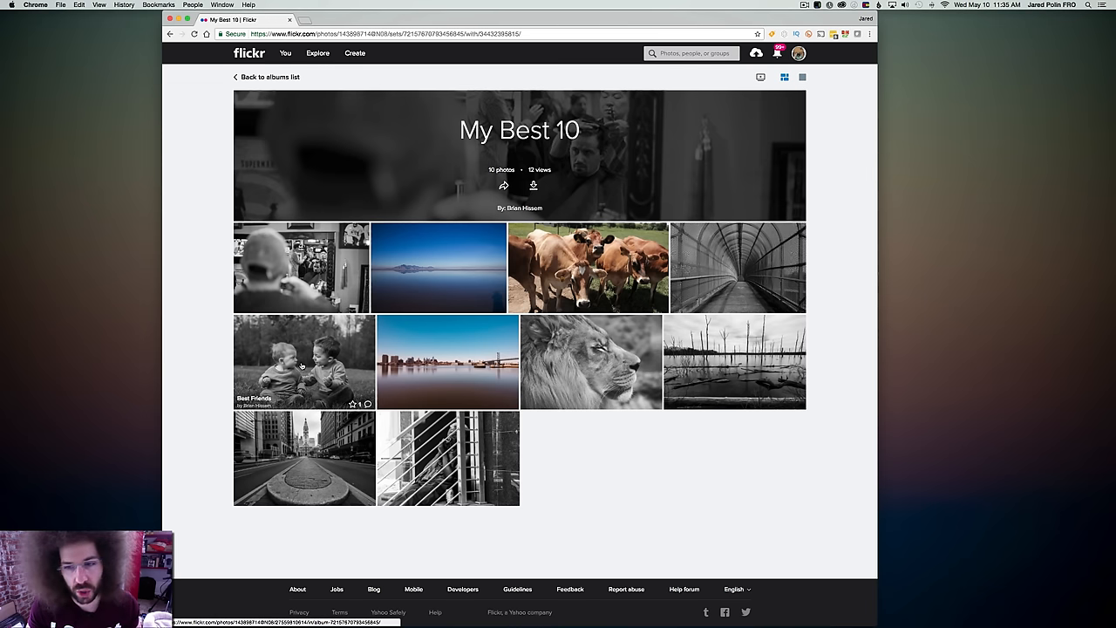
mouse_move(736, 316)
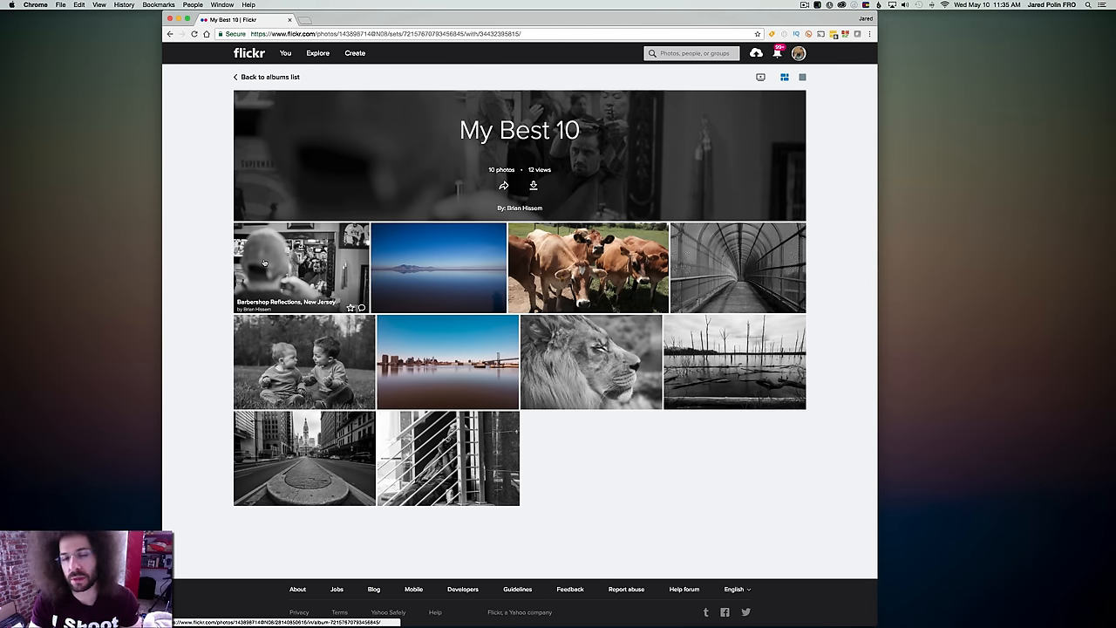
mouse_move(408, 264)
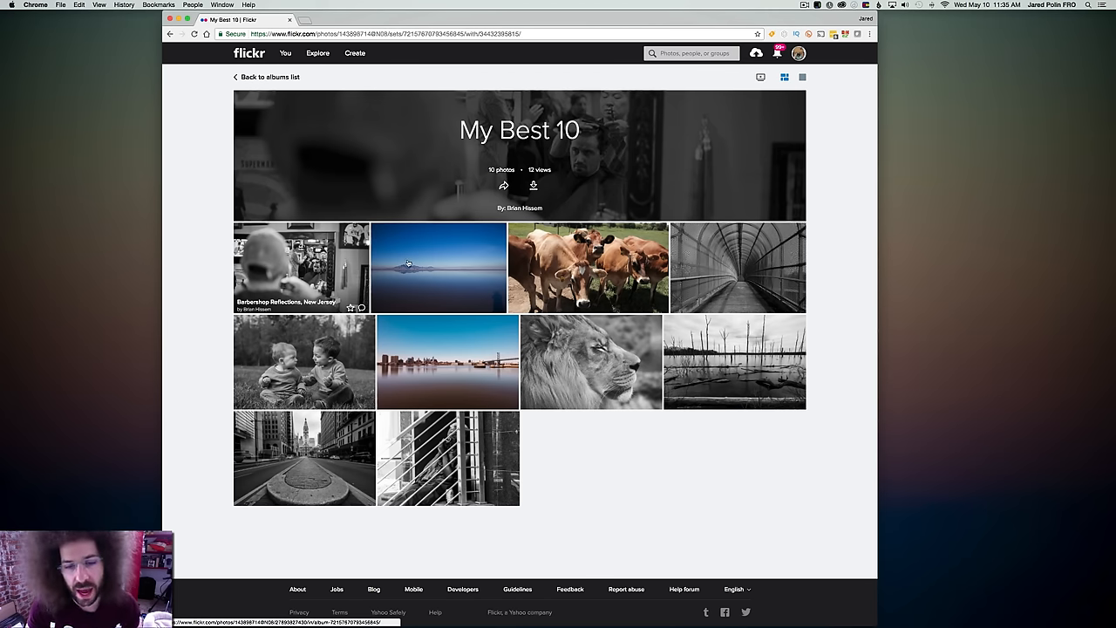
mouse_move(225, 464)
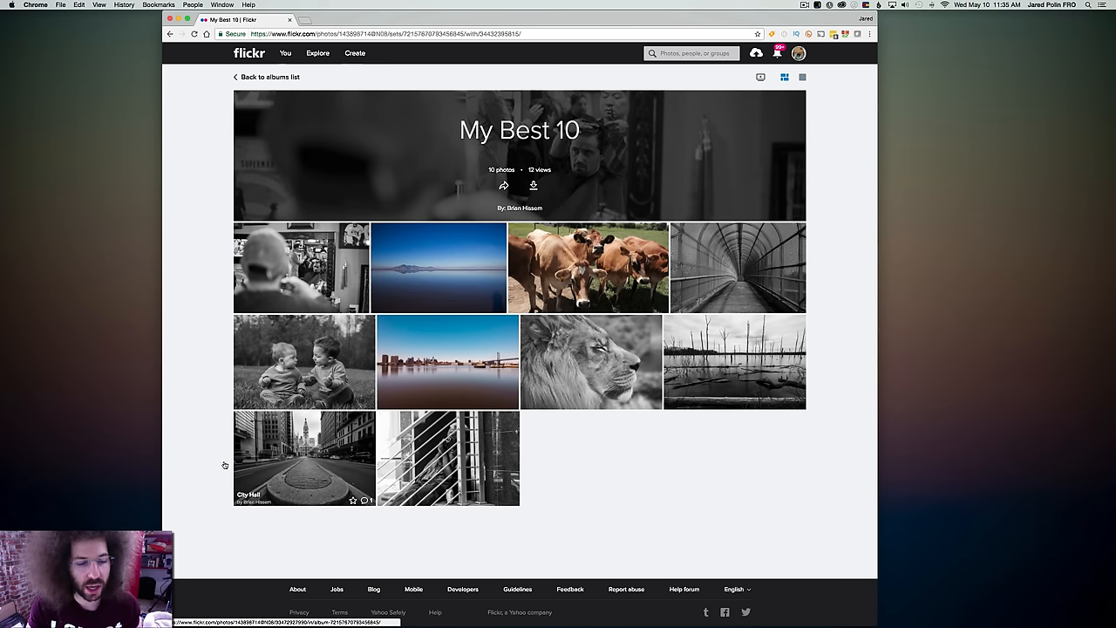
mouse_move(610, 356)
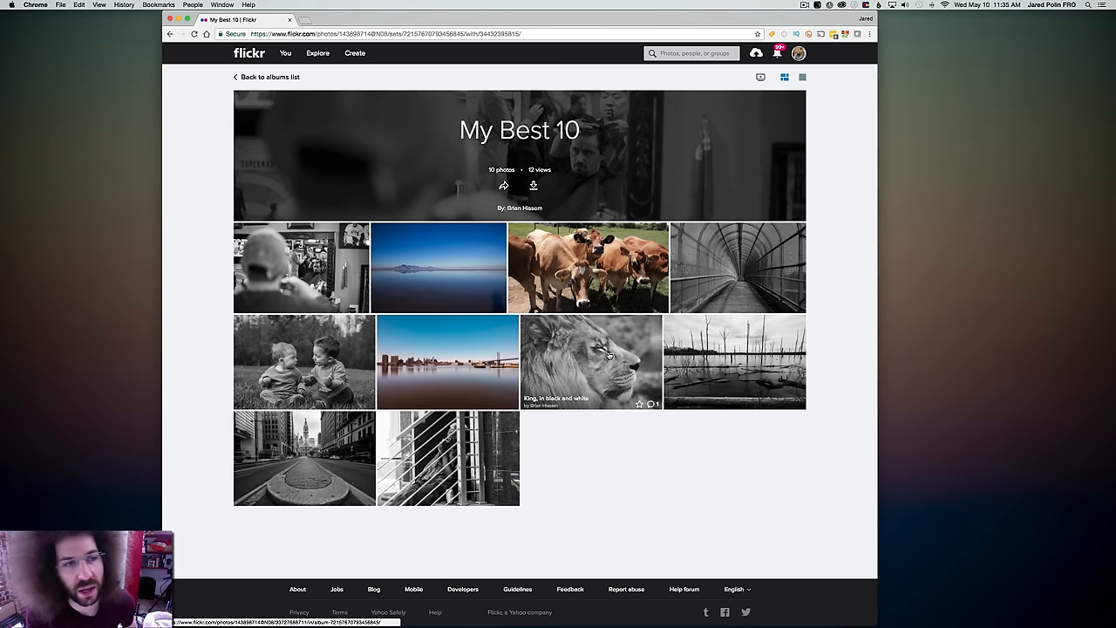